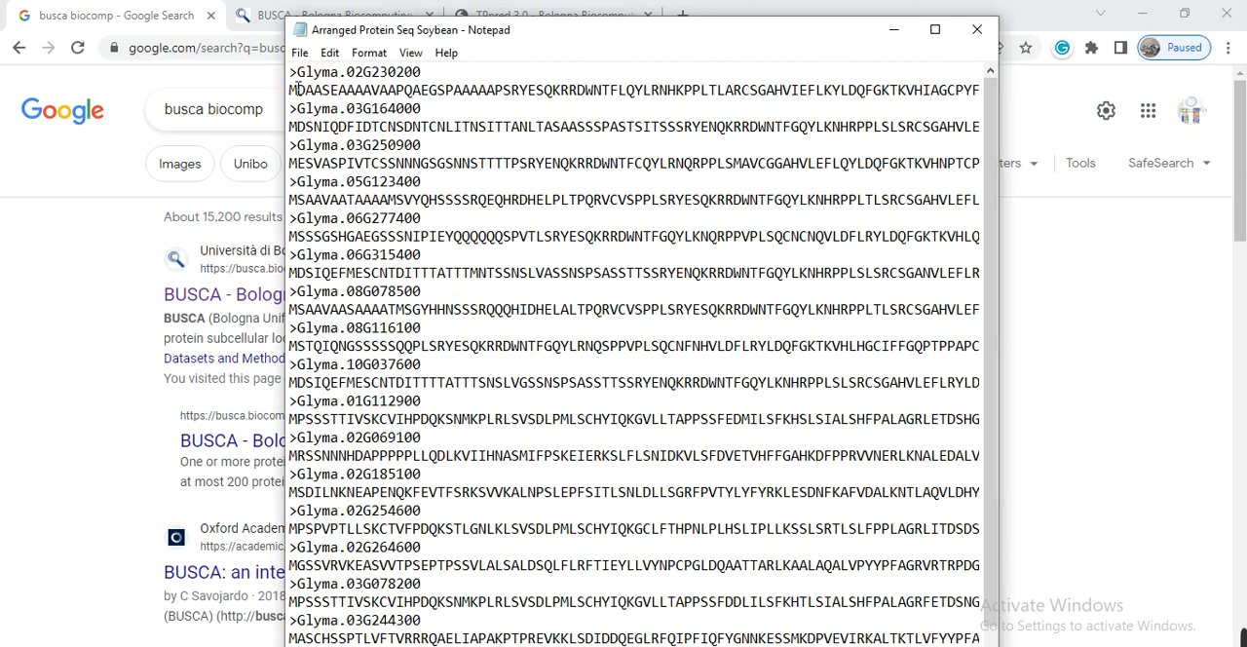
# - Copy the nine FASTA sequences Glyma.02G230200 through Glyma.10G037600 from Notepad
pyautogui.moveTo(288, 70); pyautogui.dragTo(361, 362)
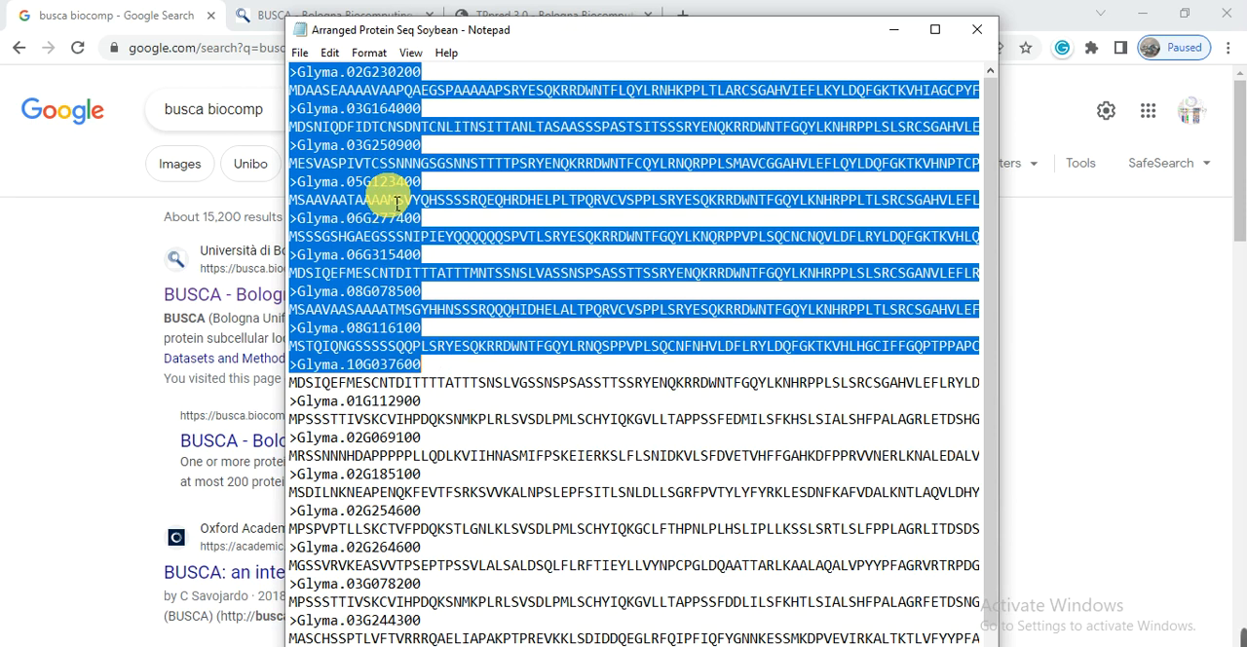
pyautogui.click(322, 109)
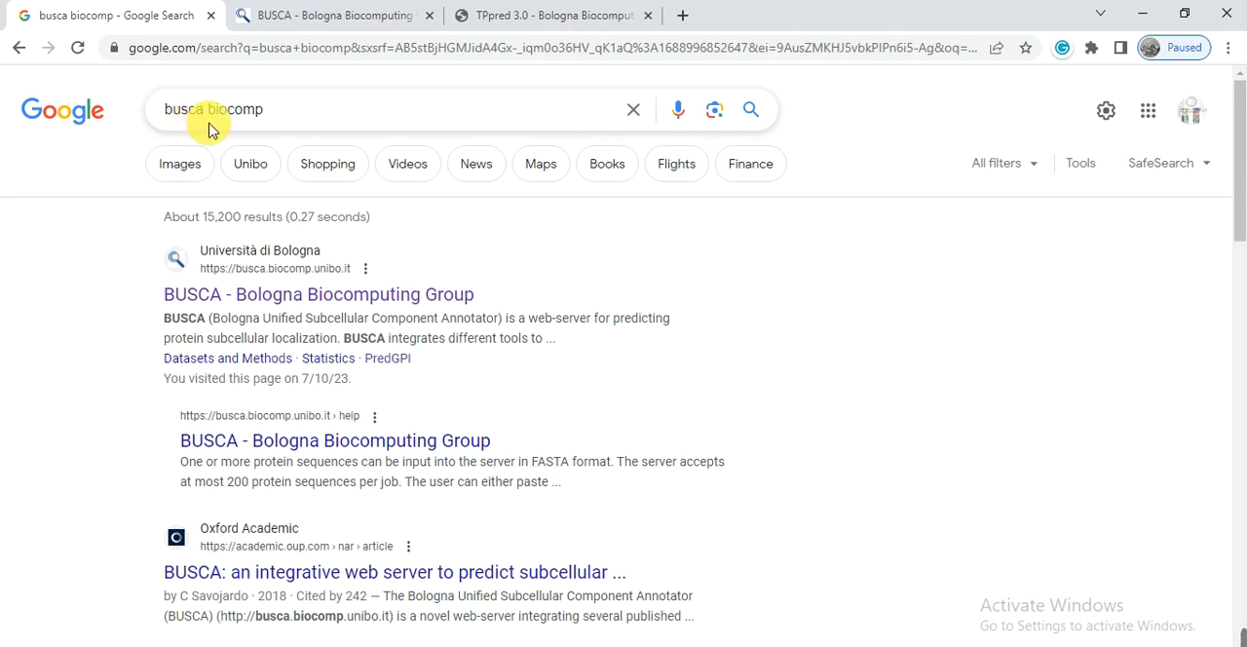
pyautogui.moveTo(265, 234)
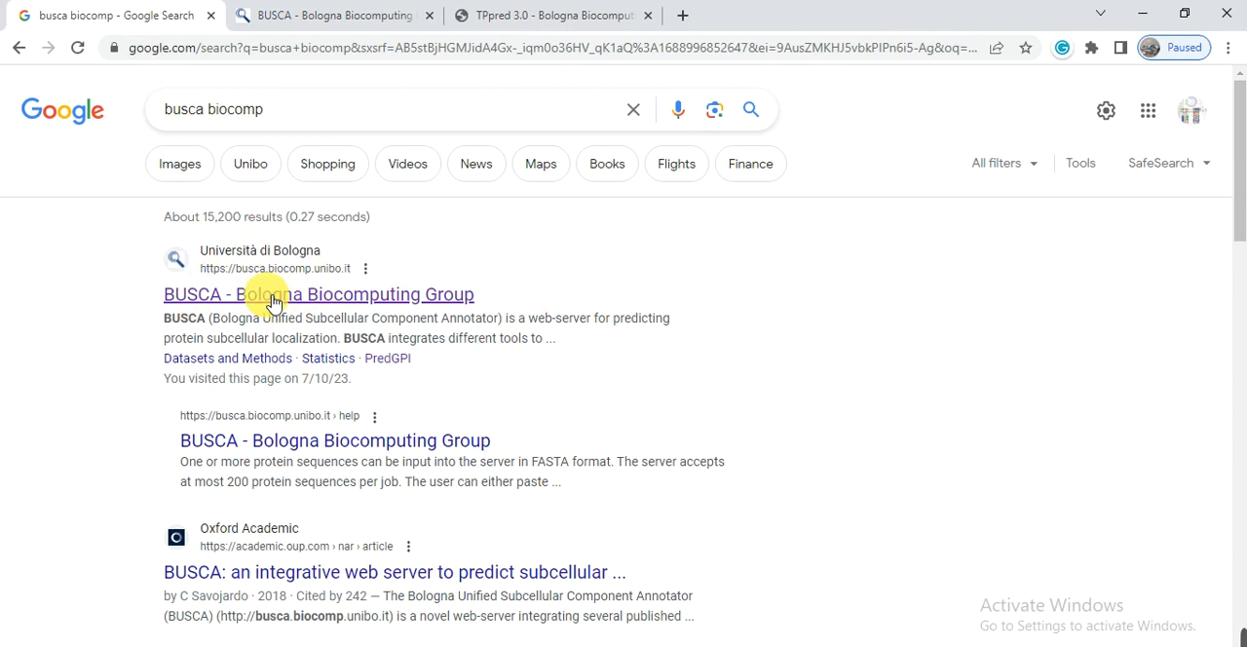
# - Open the BUSCA - Bologna Biocomputing Group result and paste the nine sequences into the FASTA box
pyautogui.click(320, 292)
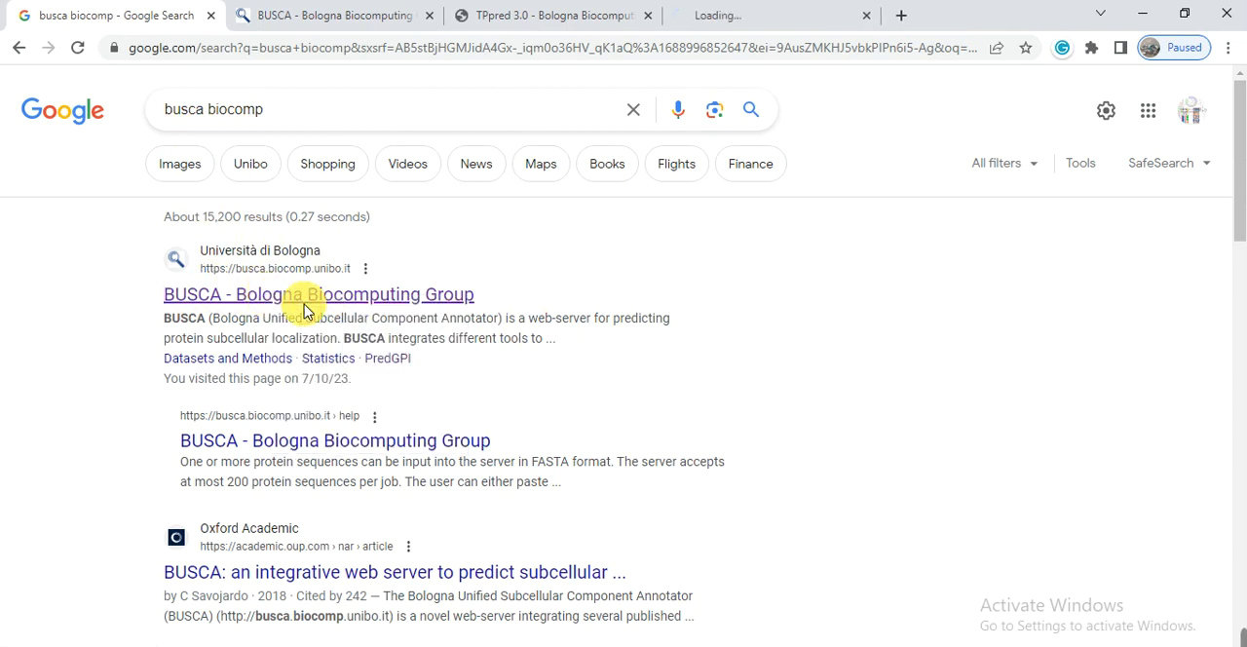
pyautogui.click(318, 292)
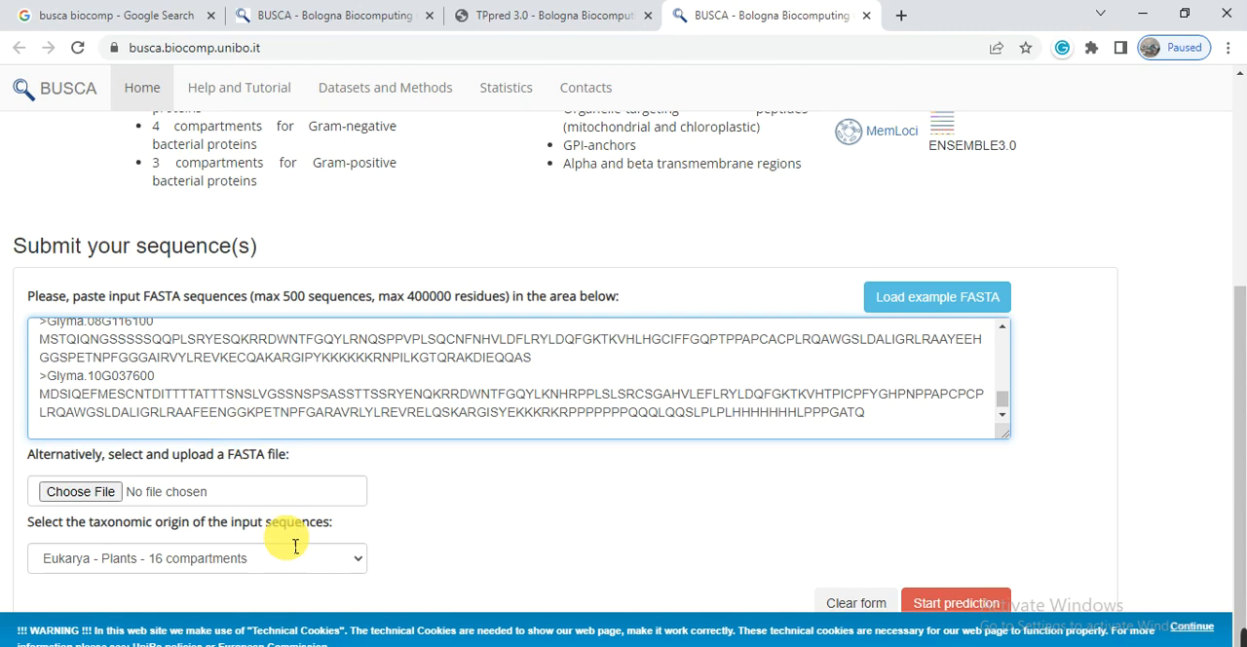
# - Choose Eukarya - Plants - 16 compartments as taxonomic origin and start the prediction job
pyautogui.click(195, 557)
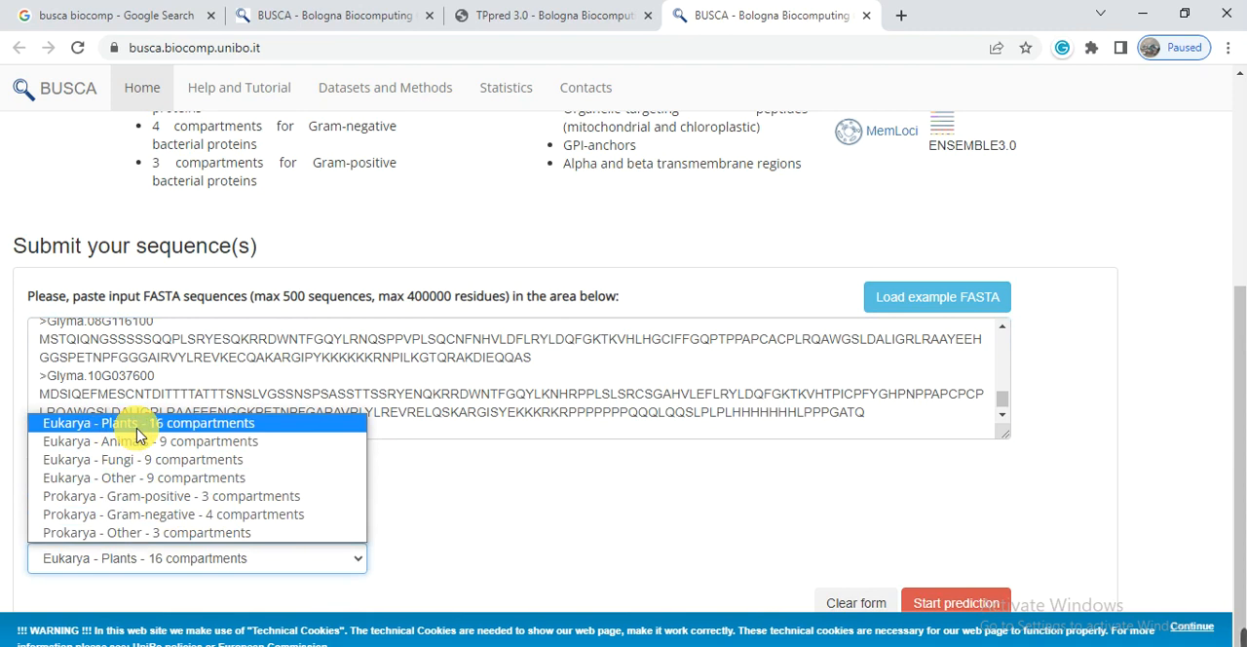
pyautogui.click(145, 421)
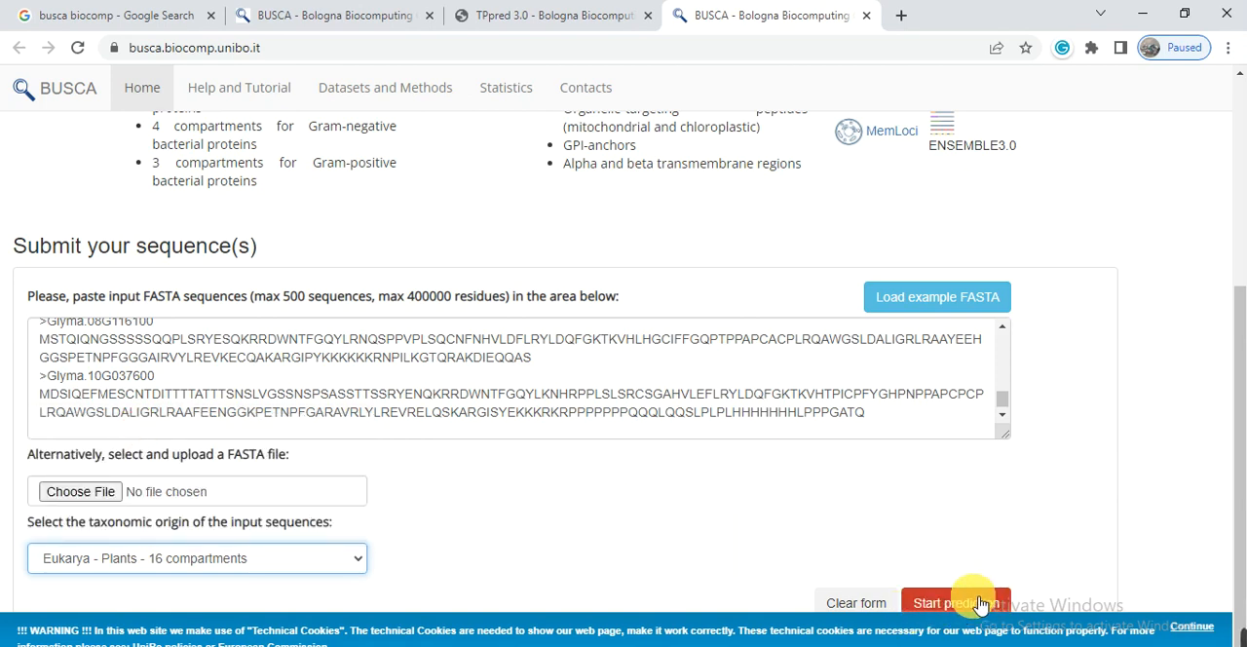
pyautogui.click(954, 602)
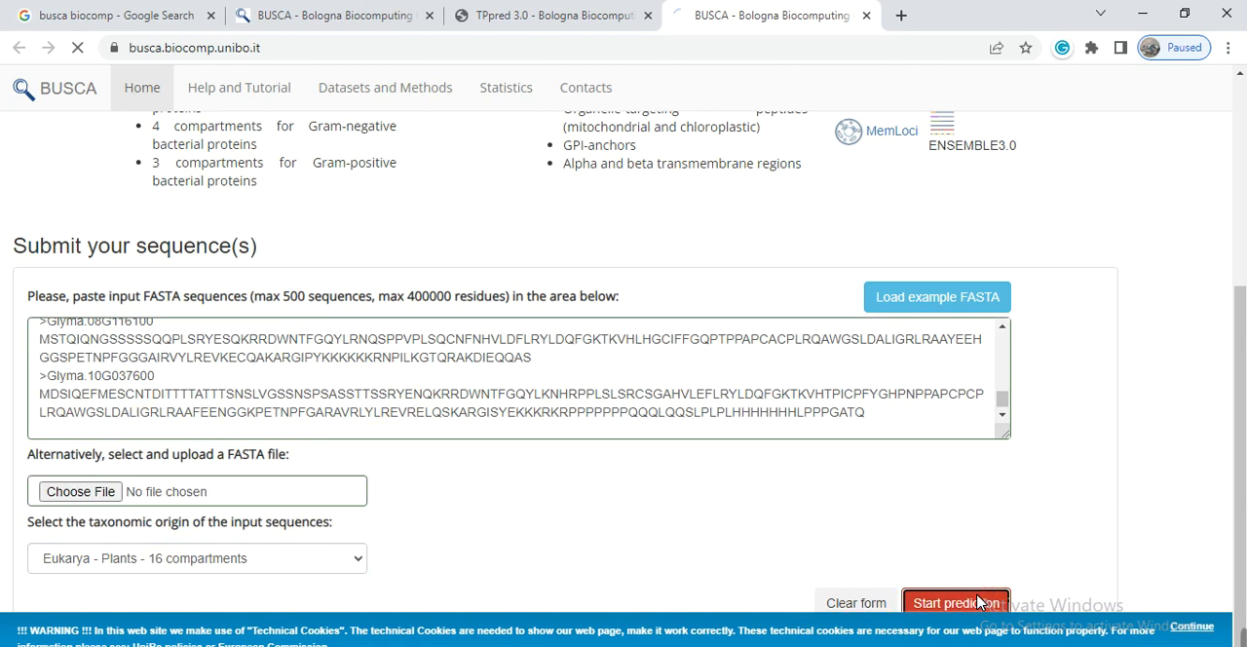
pyautogui.click(957, 602)
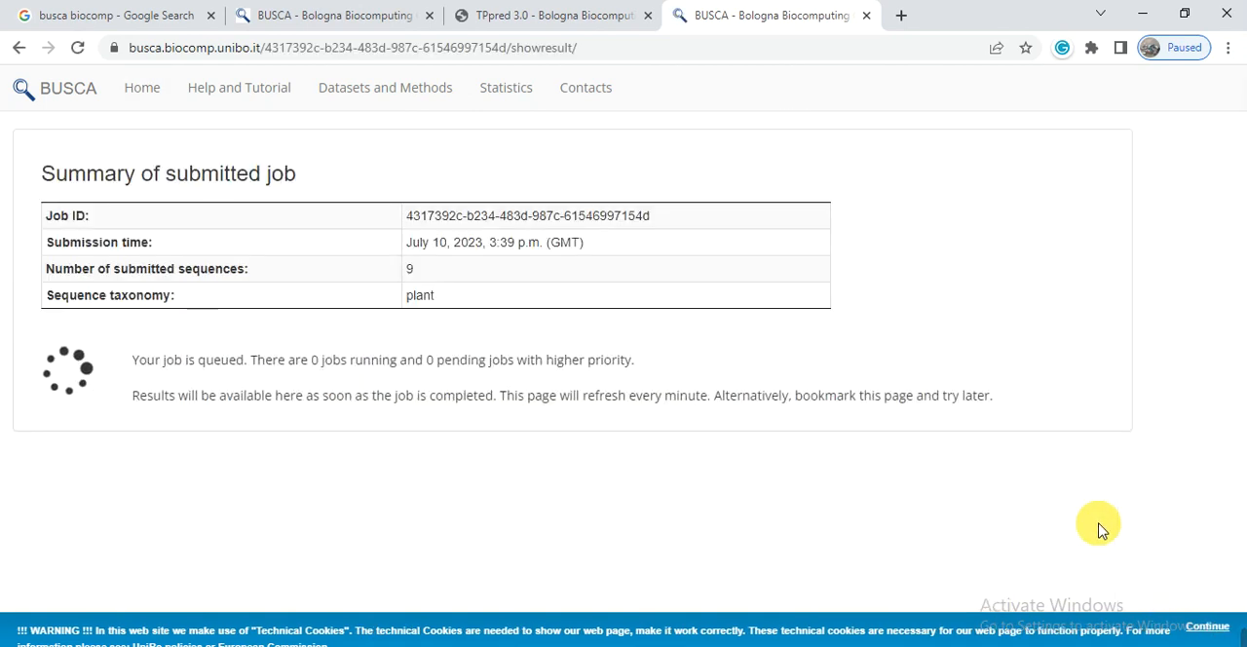
pyautogui.moveTo(450, 273)
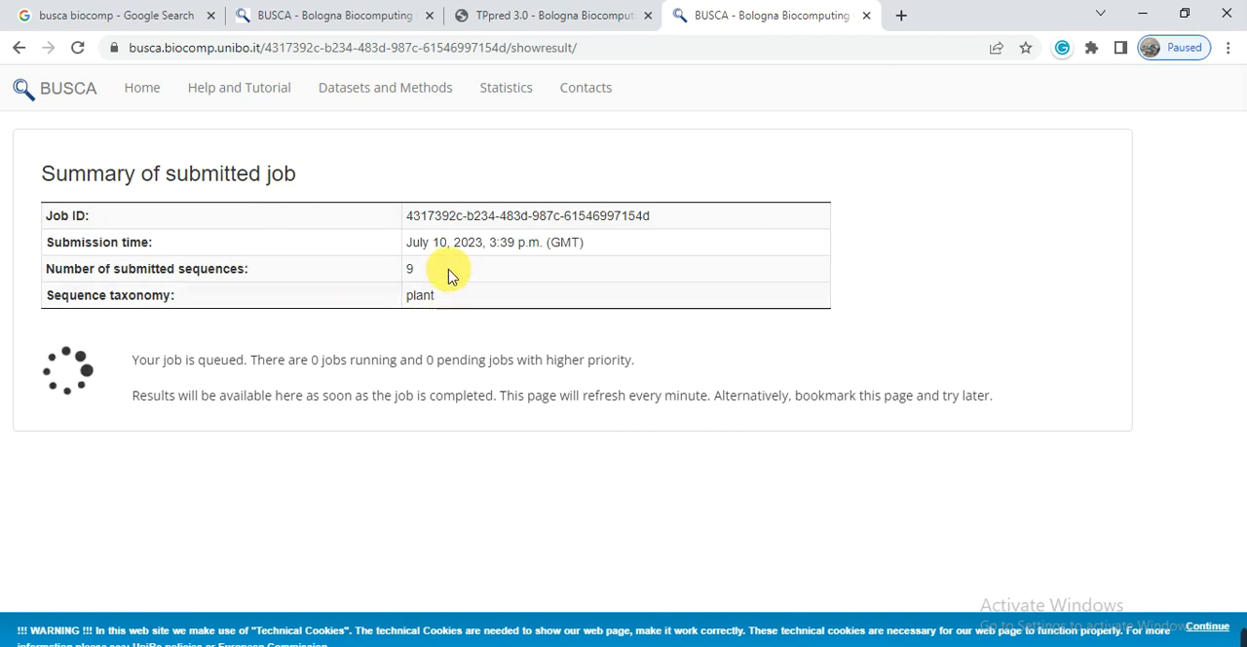
pyautogui.moveTo(399, 280)
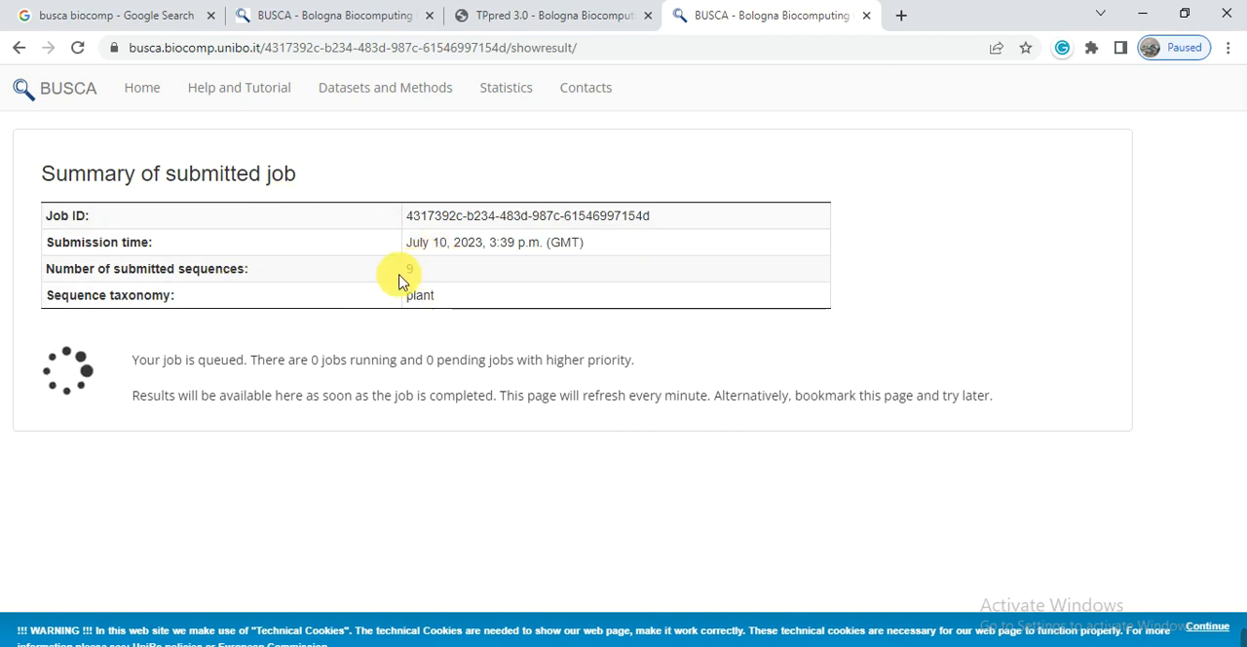
pyautogui.moveTo(452, 292)
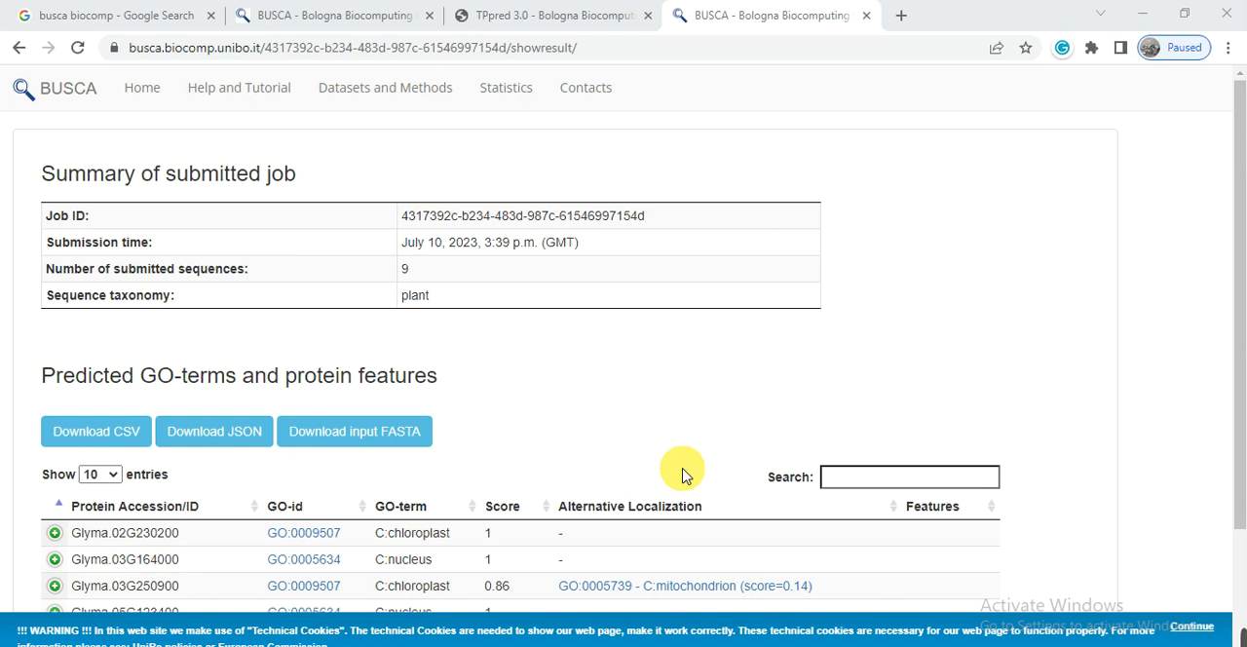
pyautogui.moveTo(747, 353)
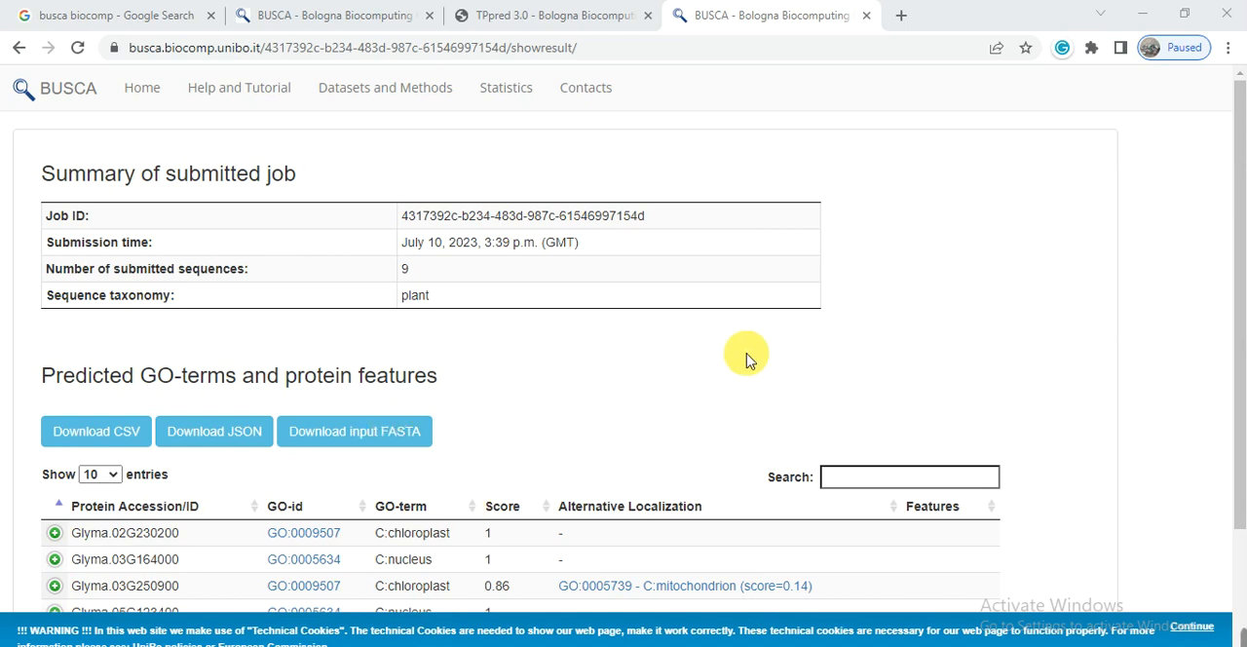
# - Open GO:0005634 (nucleus) and GO:0009507 (chloroplast) in new QuickGO tabs and view the nucleus term
pyautogui.scroll(-3)
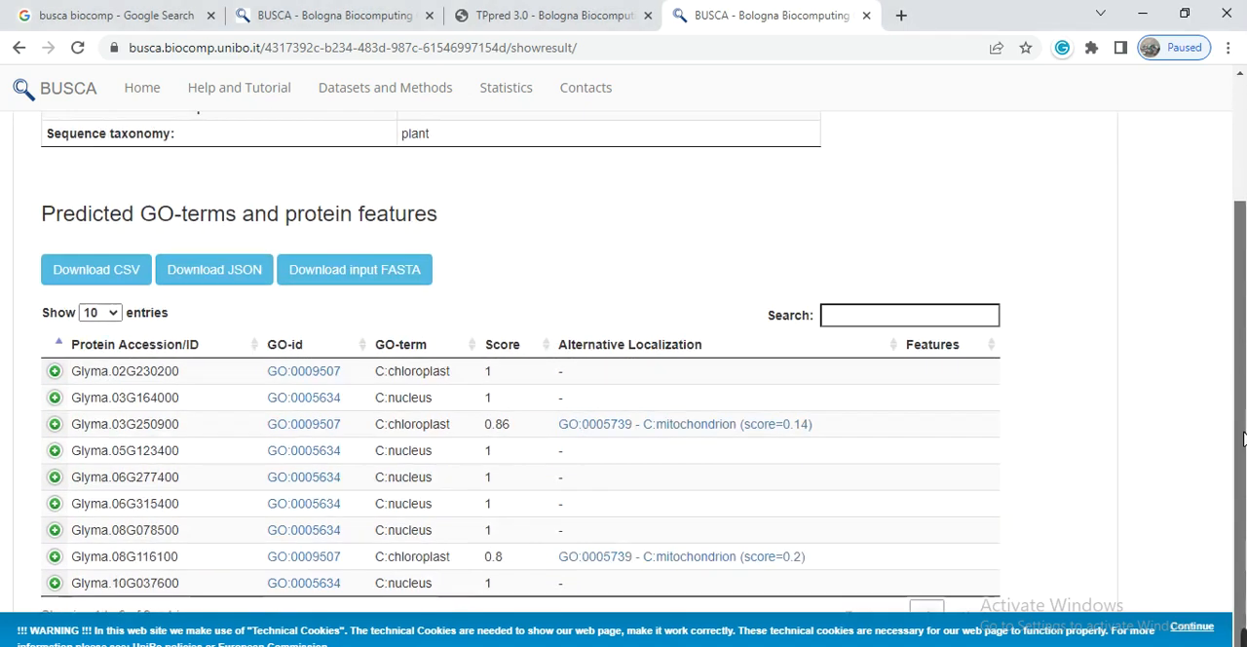
pyautogui.moveTo(269, 401)
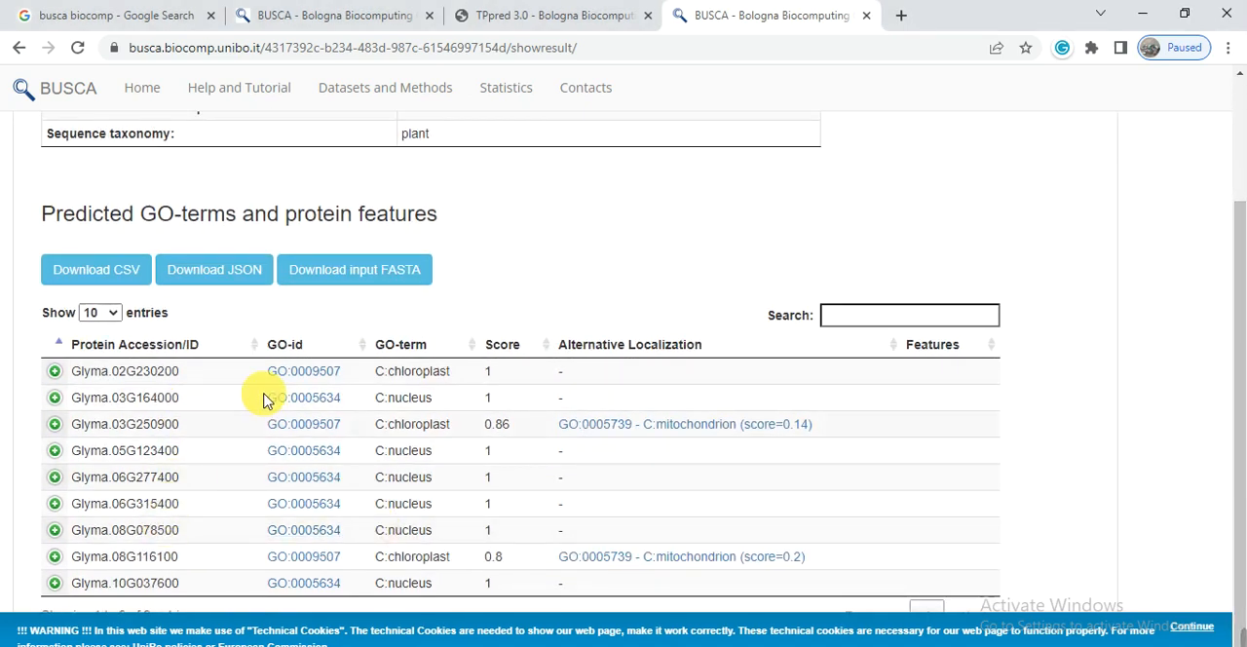
pyautogui.moveTo(322, 409)
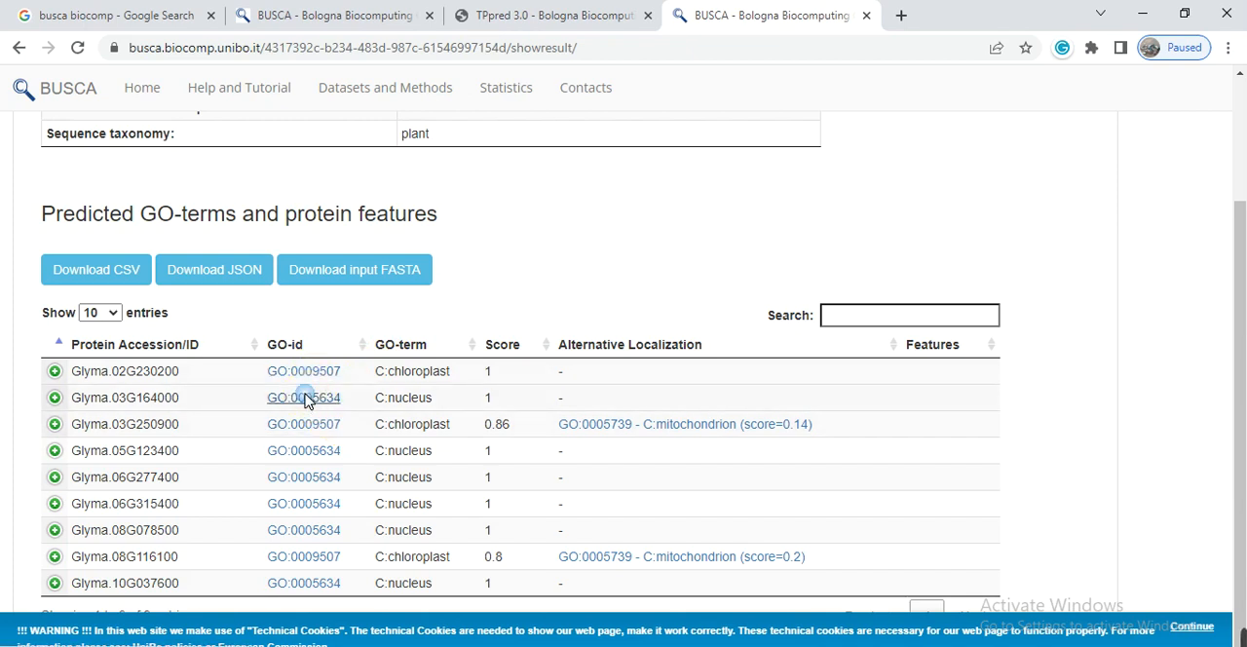
pyautogui.click(304, 398)
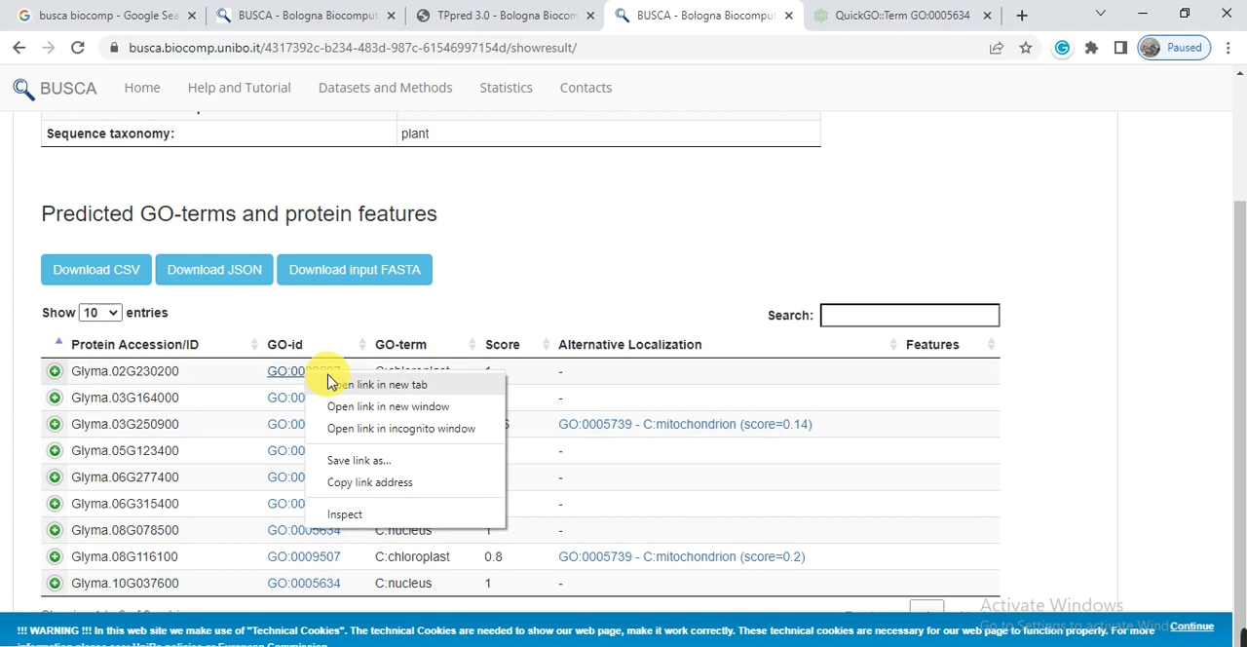
pyautogui.click(378, 384)
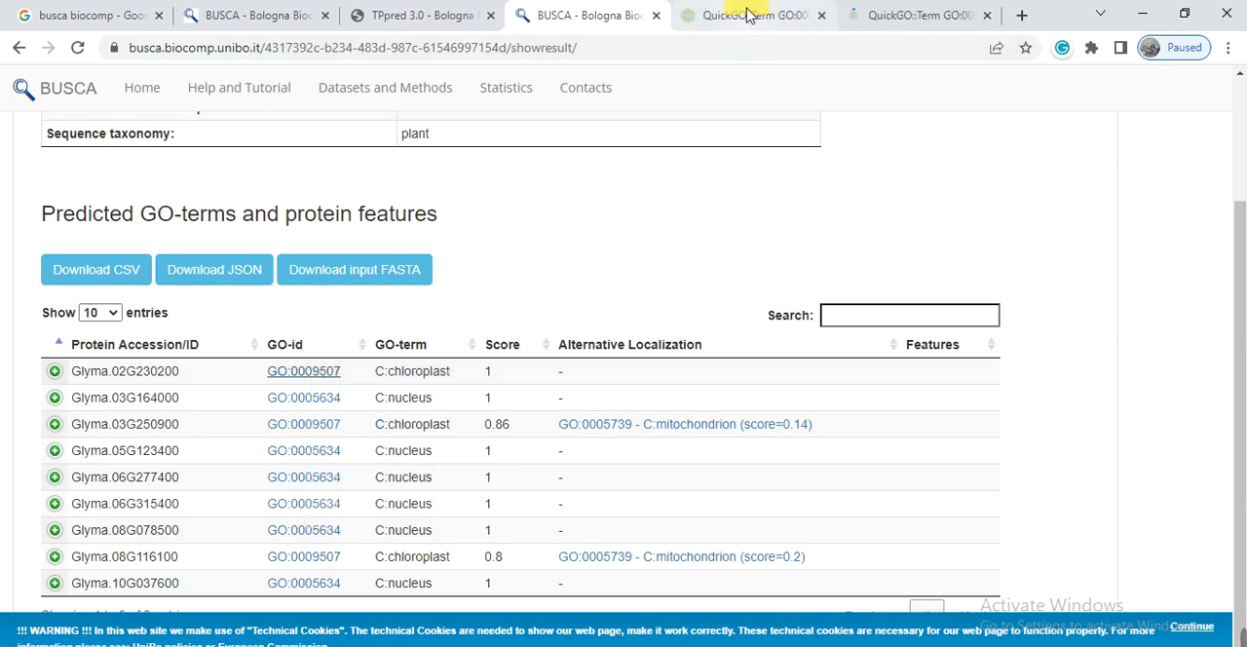
pyautogui.click(750, 16)
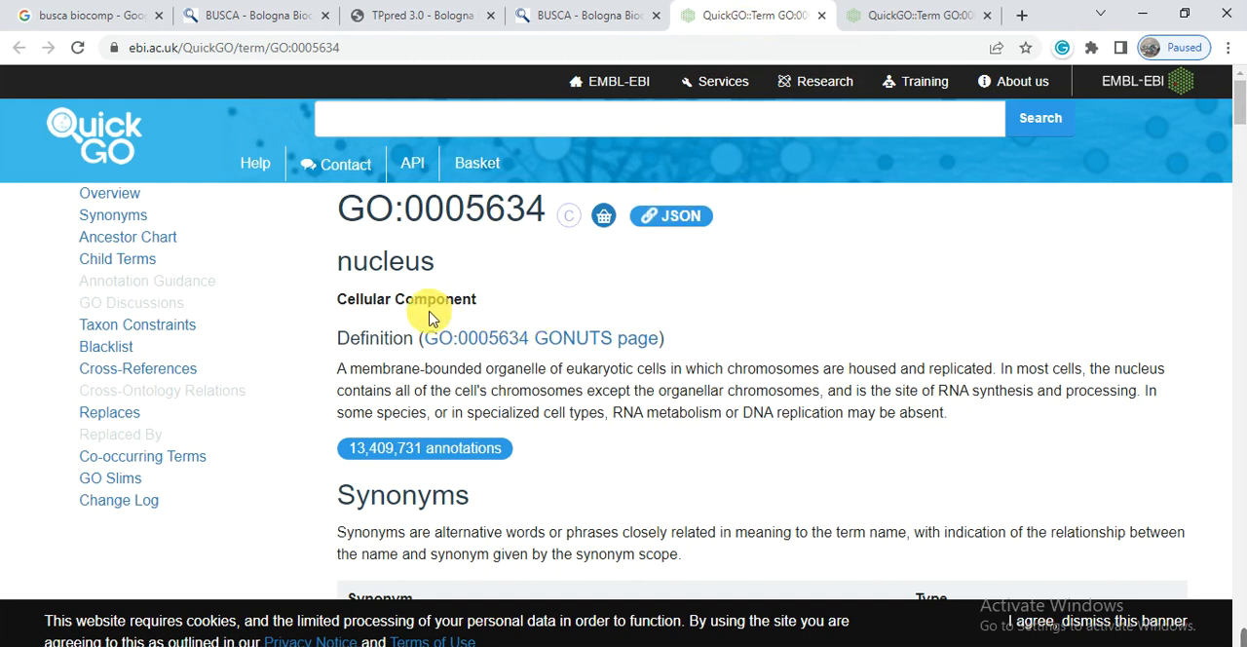
pyautogui.moveTo(475, 265)
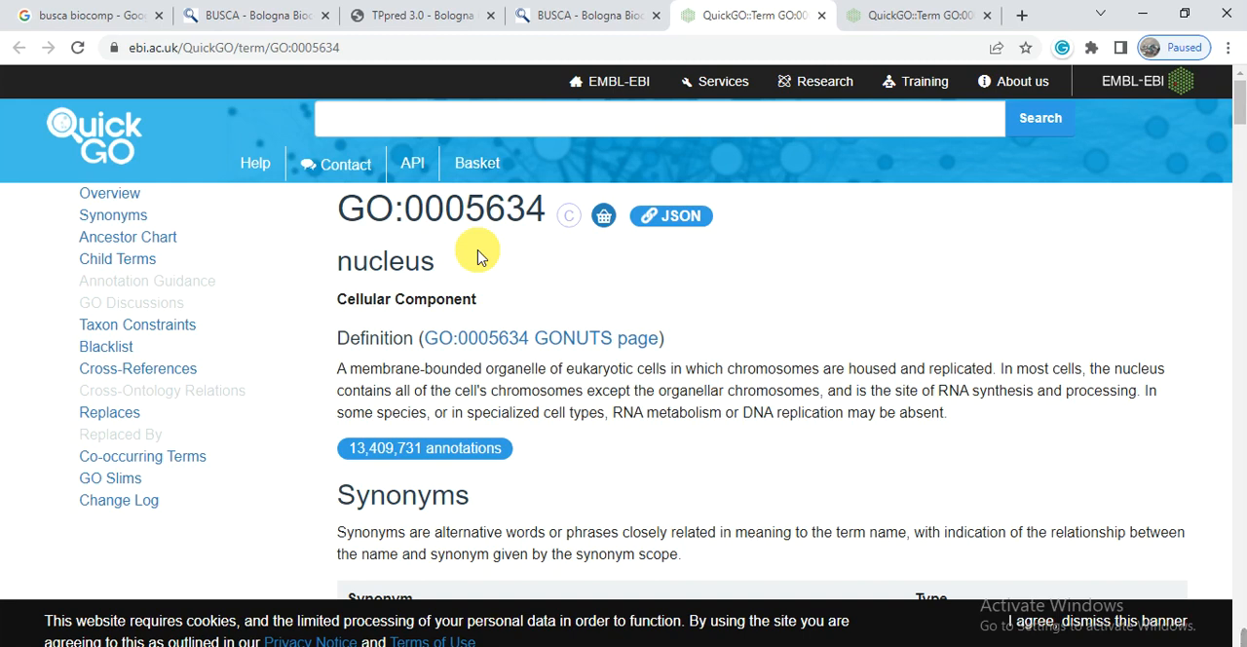
pyautogui.moveTo(355, 230)
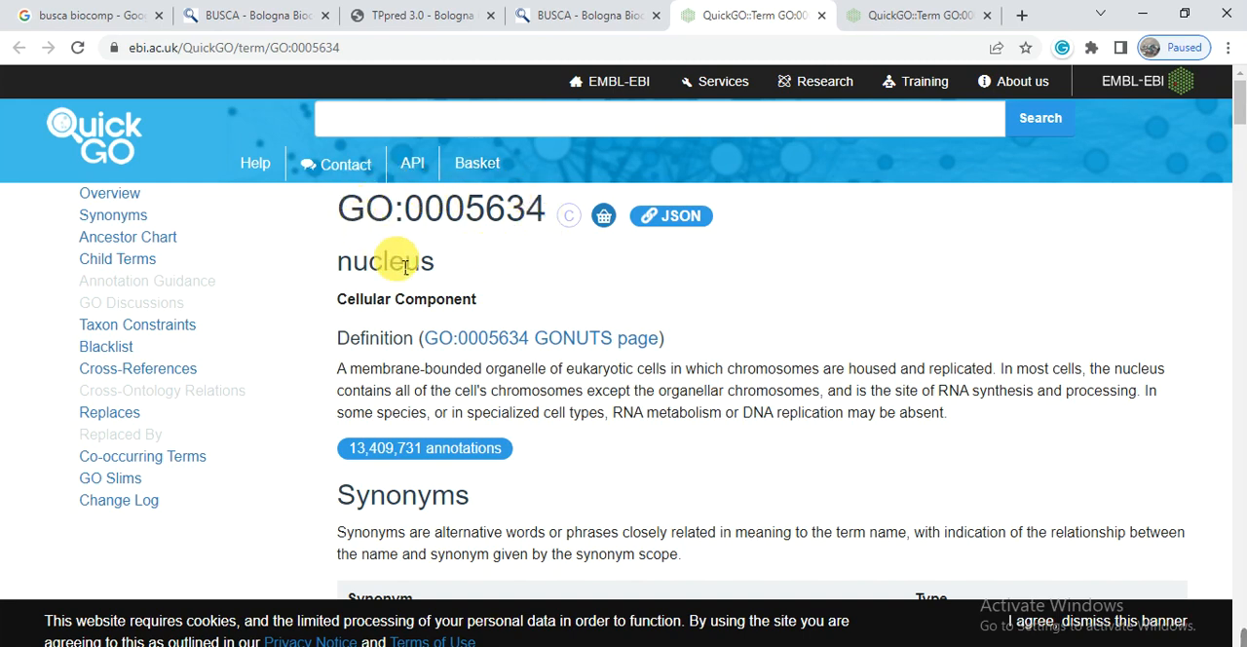
pyautogui.moveTo(405, 308)
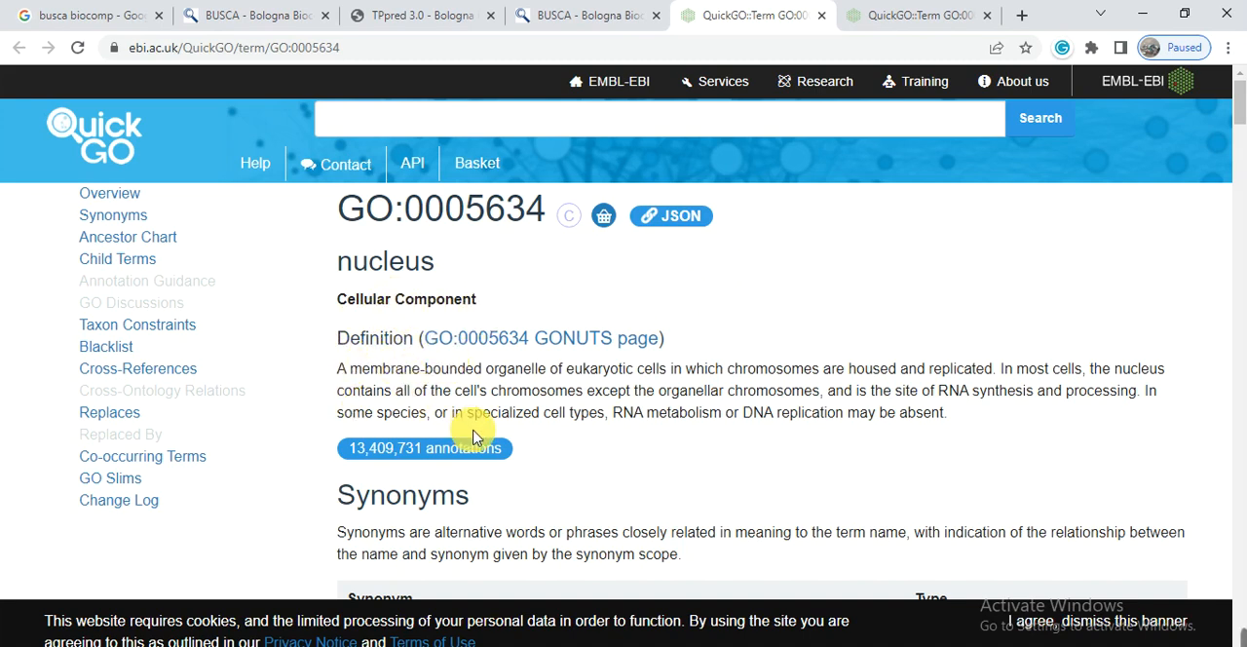
pyautogui.moveTo(678, 397)
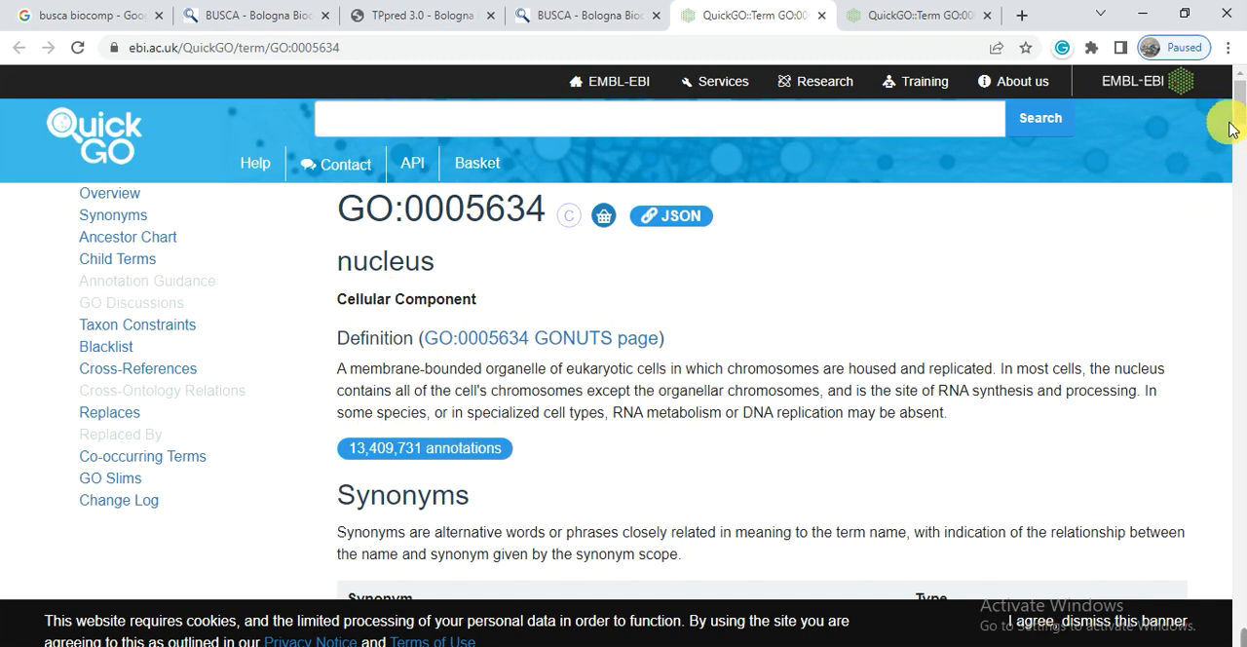
# - Scroll the nucleus term page past its synonyms to the ancestor chart up to cellular component
pyautogui.scroll(-3)
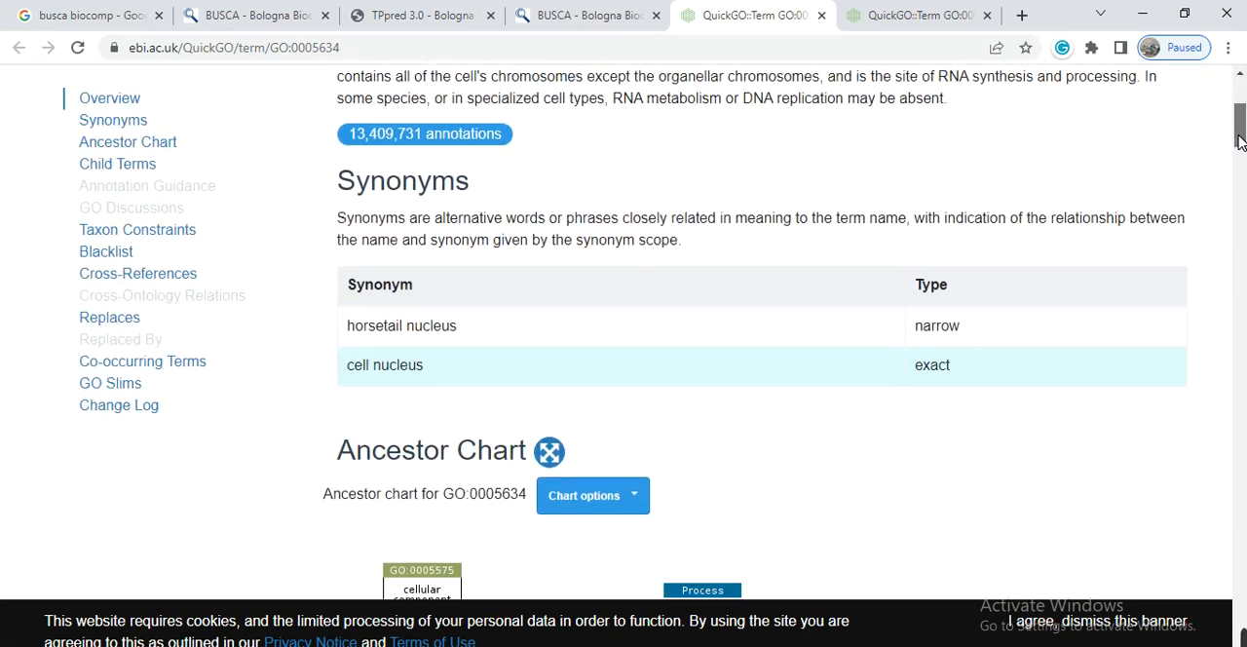
pyautogui.moveTo(452, 209)
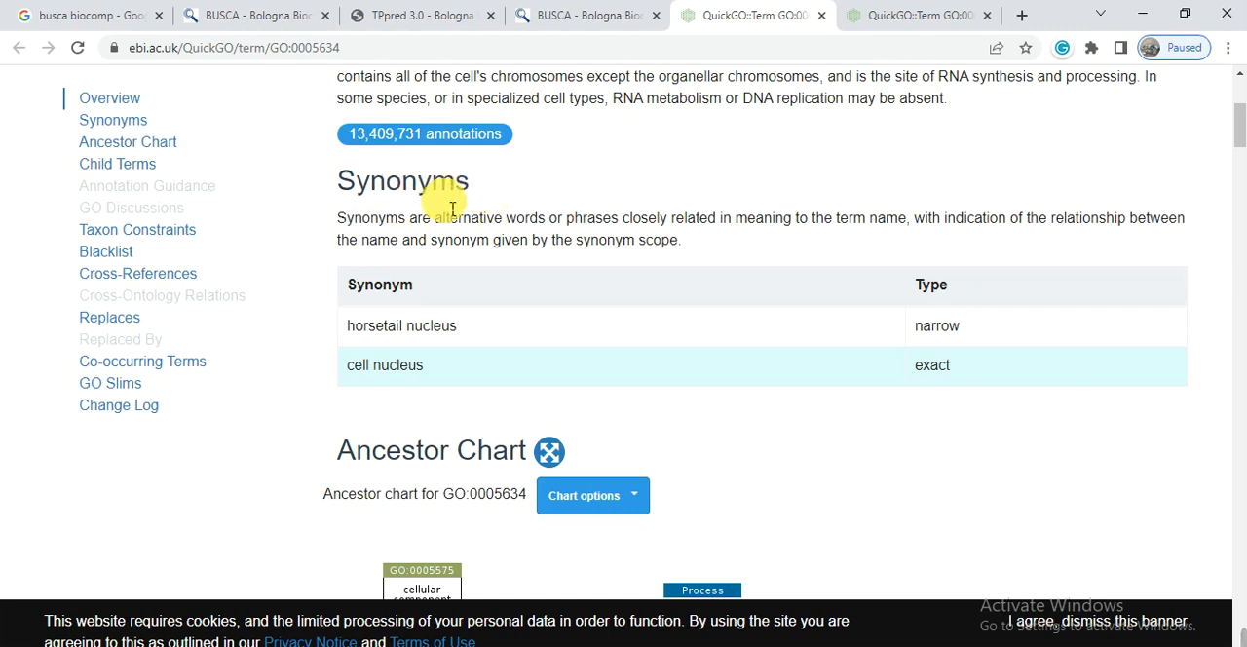
pyautogui.moveTo(823, 241)
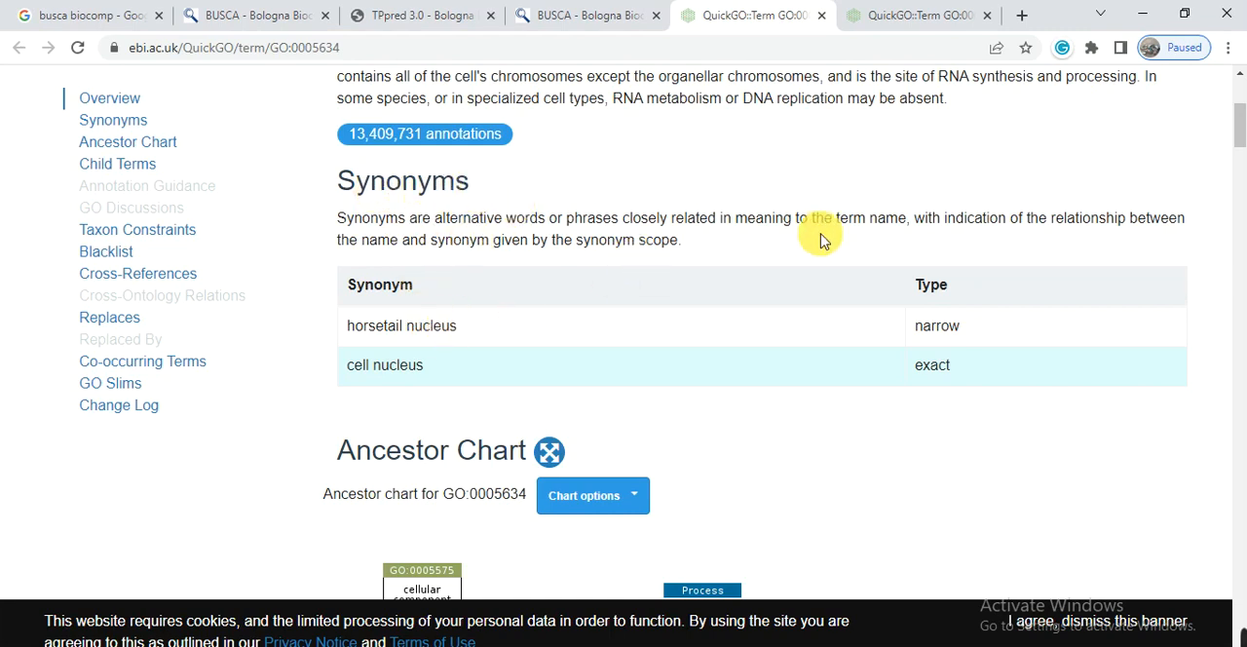
pyautogui.scroll(-3)
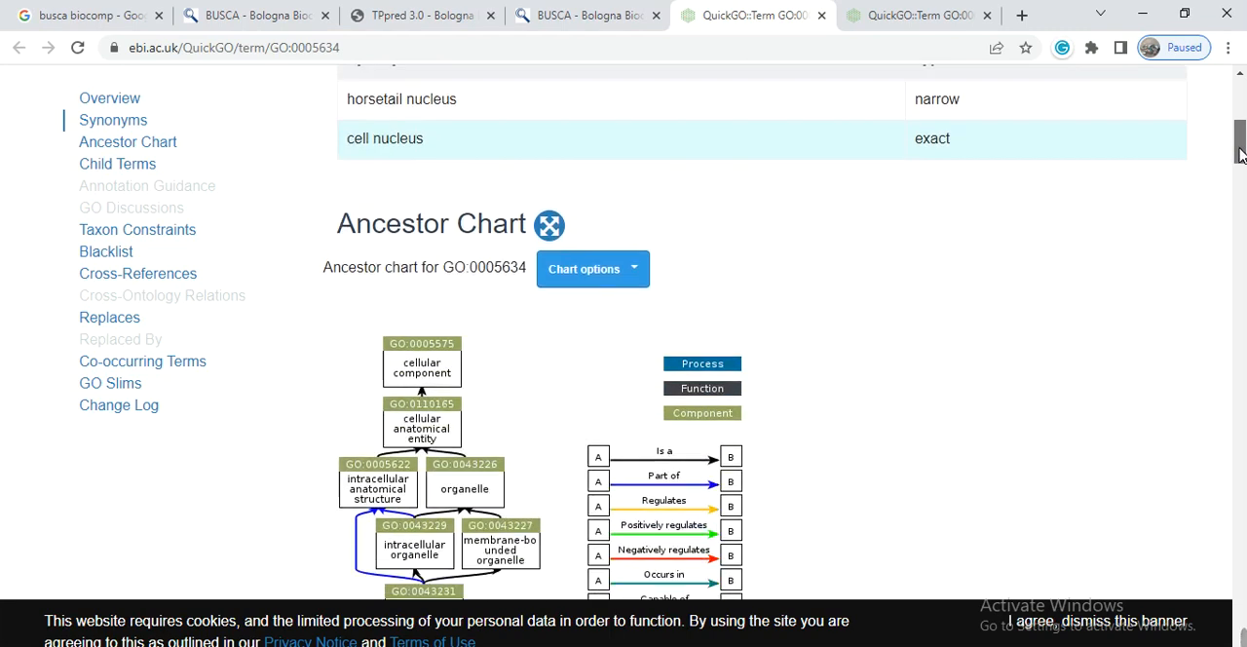
pyautogui.scroll(-3)
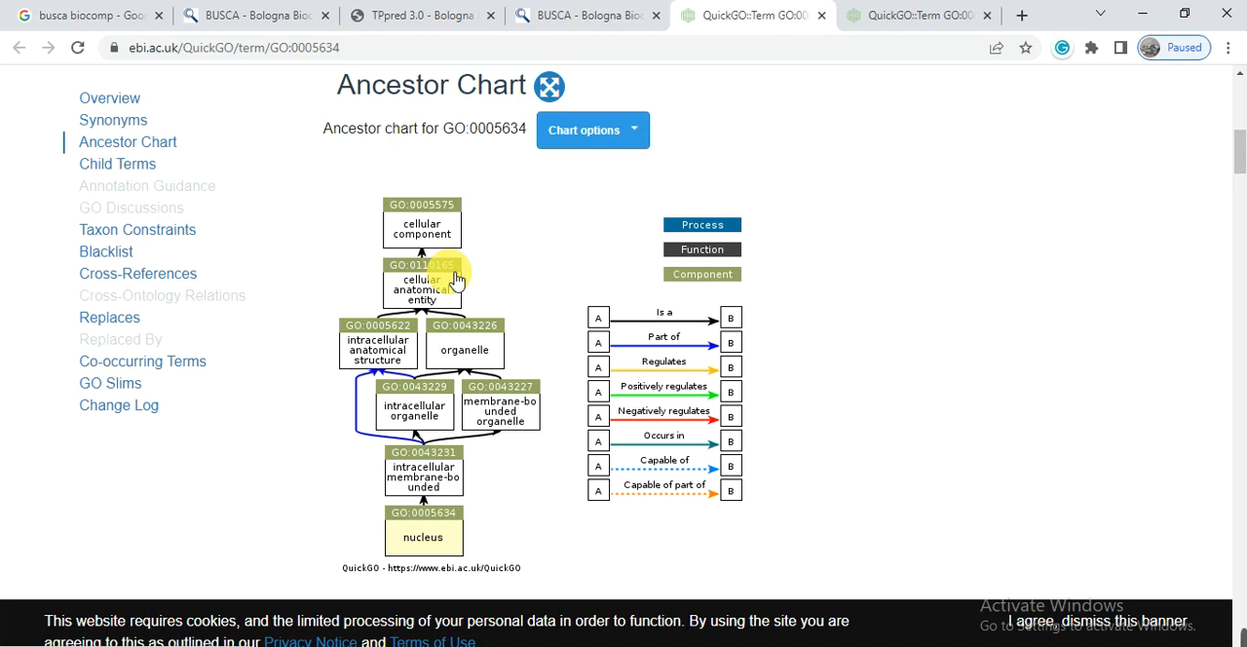
pyautogui.moveTo(1239, 183)
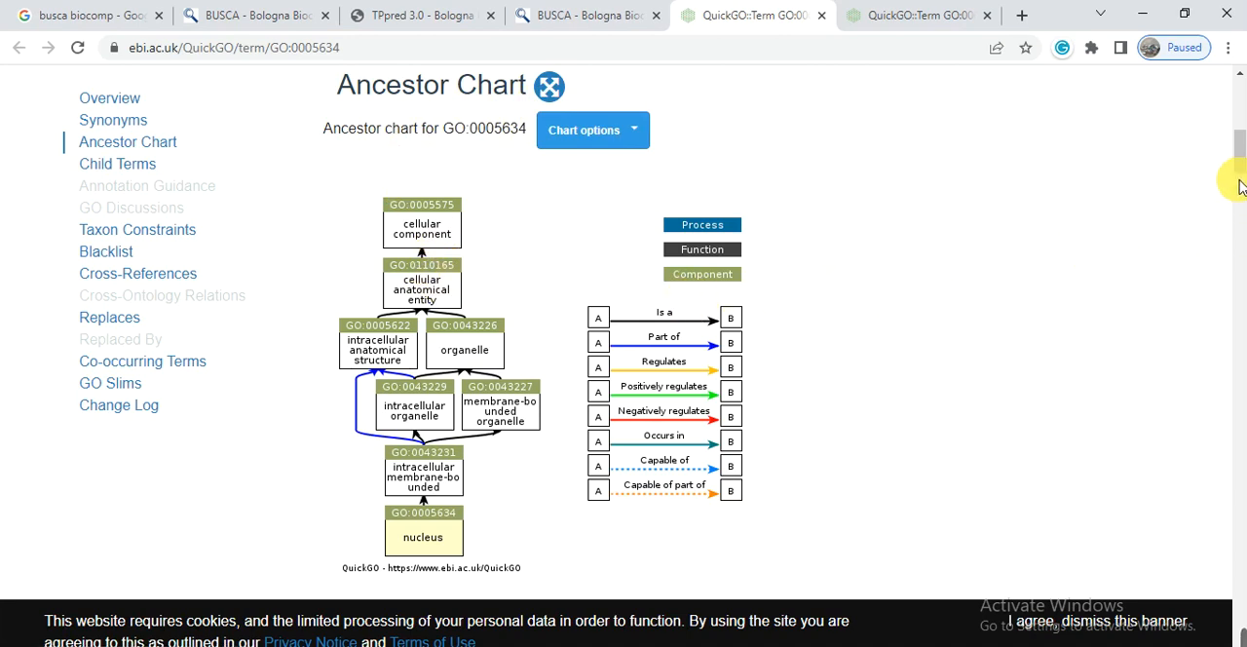
pyautogui.scroll(-3)
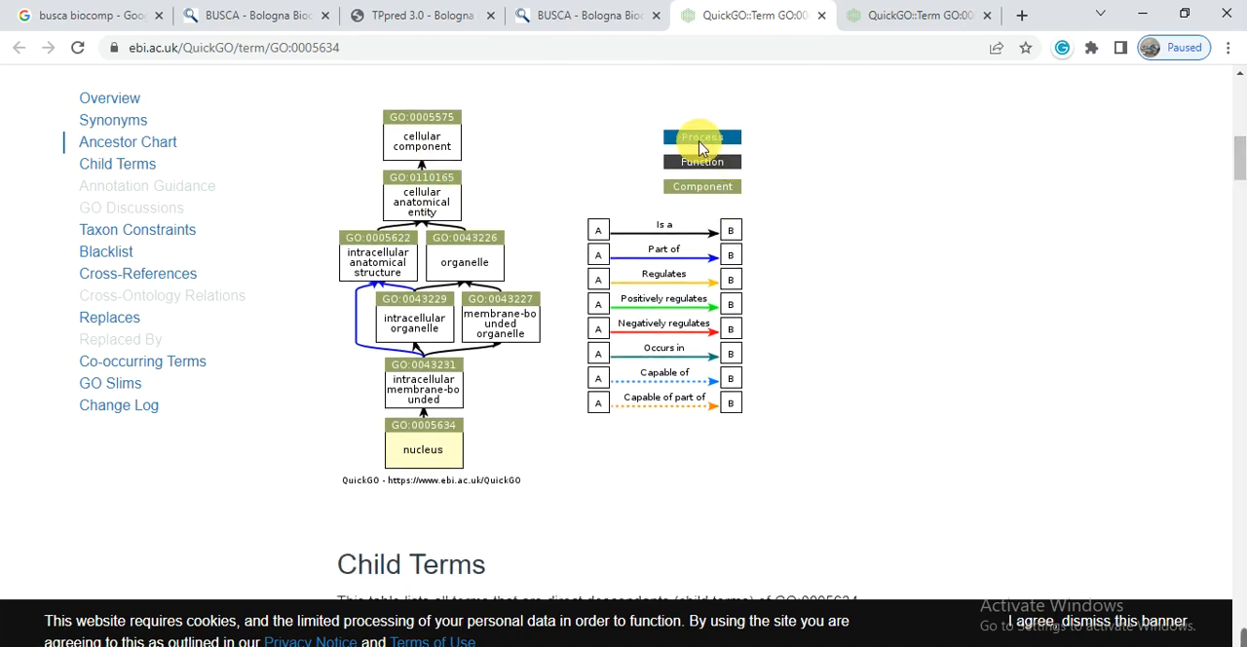
pyautogui.moveTo(701, 187)
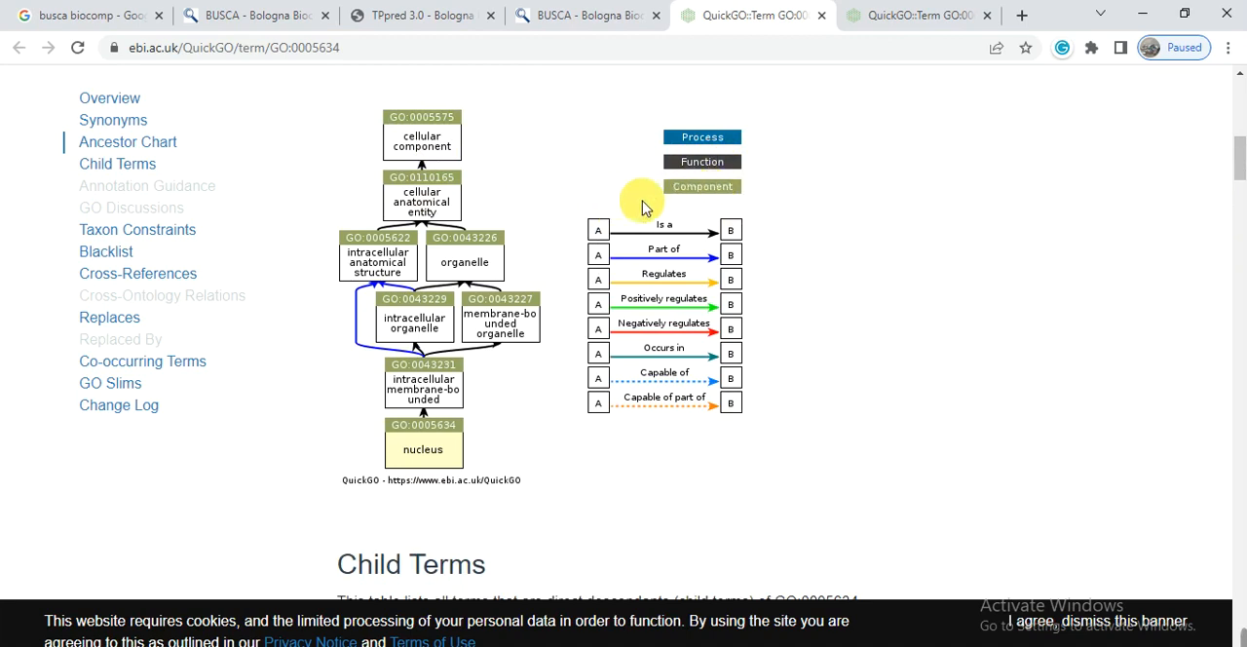
pyautogui.moveTo(491, 144)
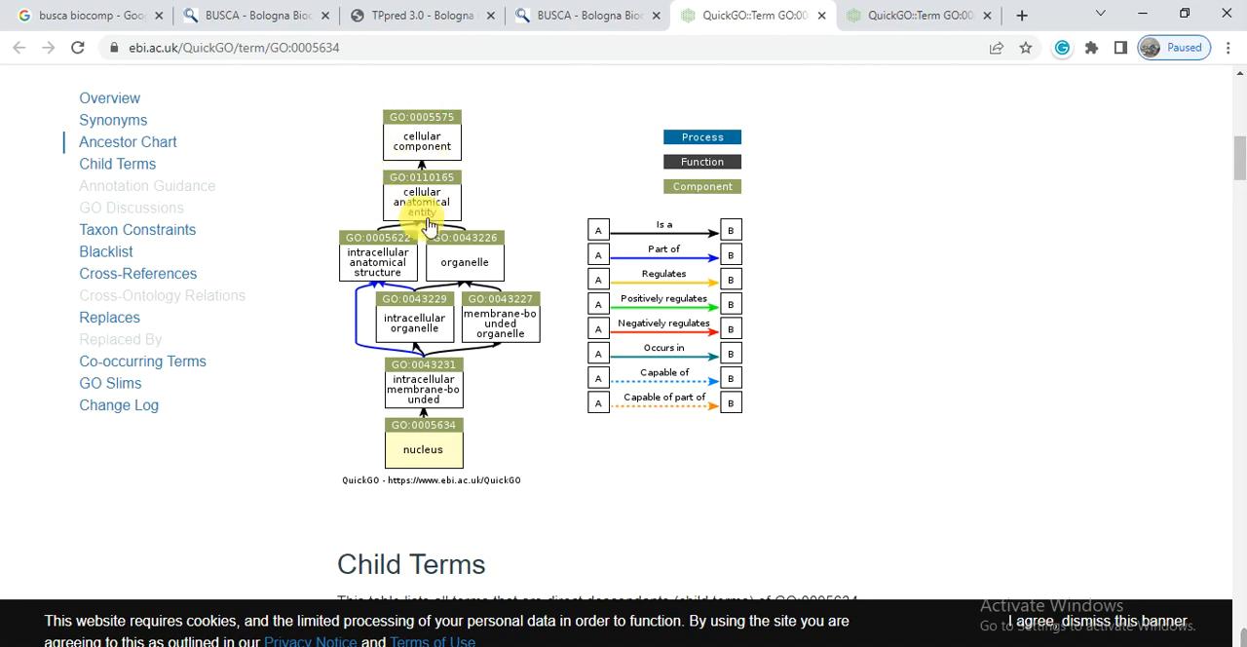
pyautogui.moveTo(534, 183)
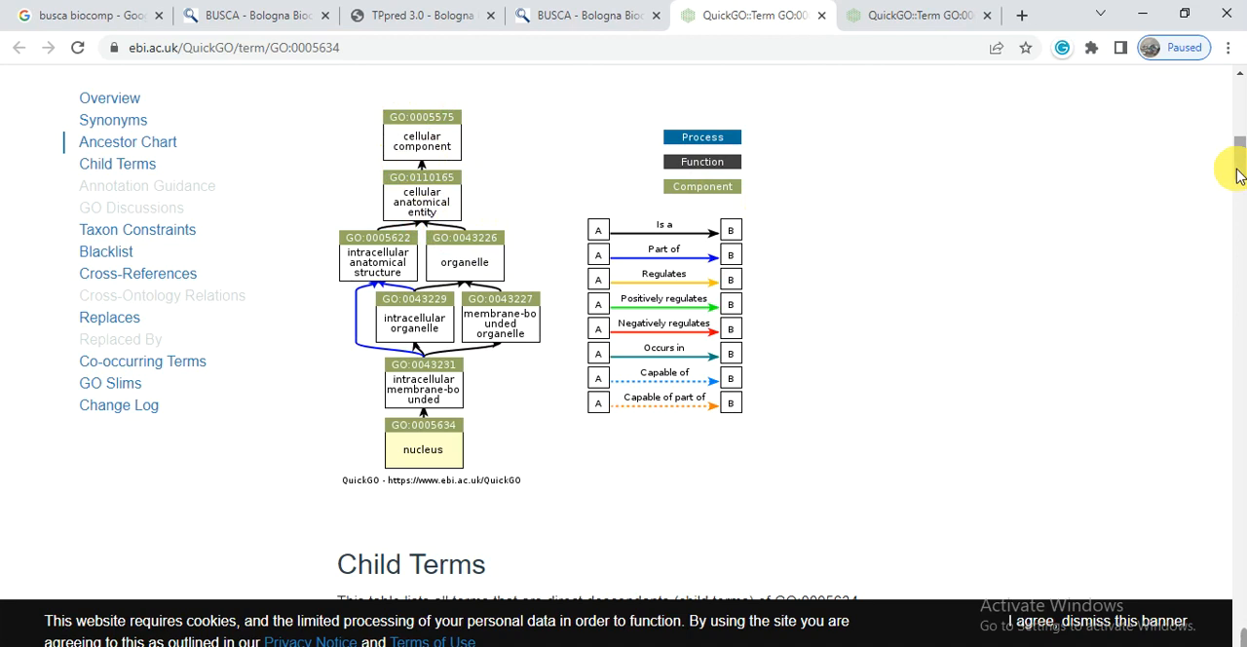
# - Review the nucleus child terms, Eukaryota-only taxon constraint and annotation blacklist, then return to the BUSCA results
pyautogui.scroll(-3)
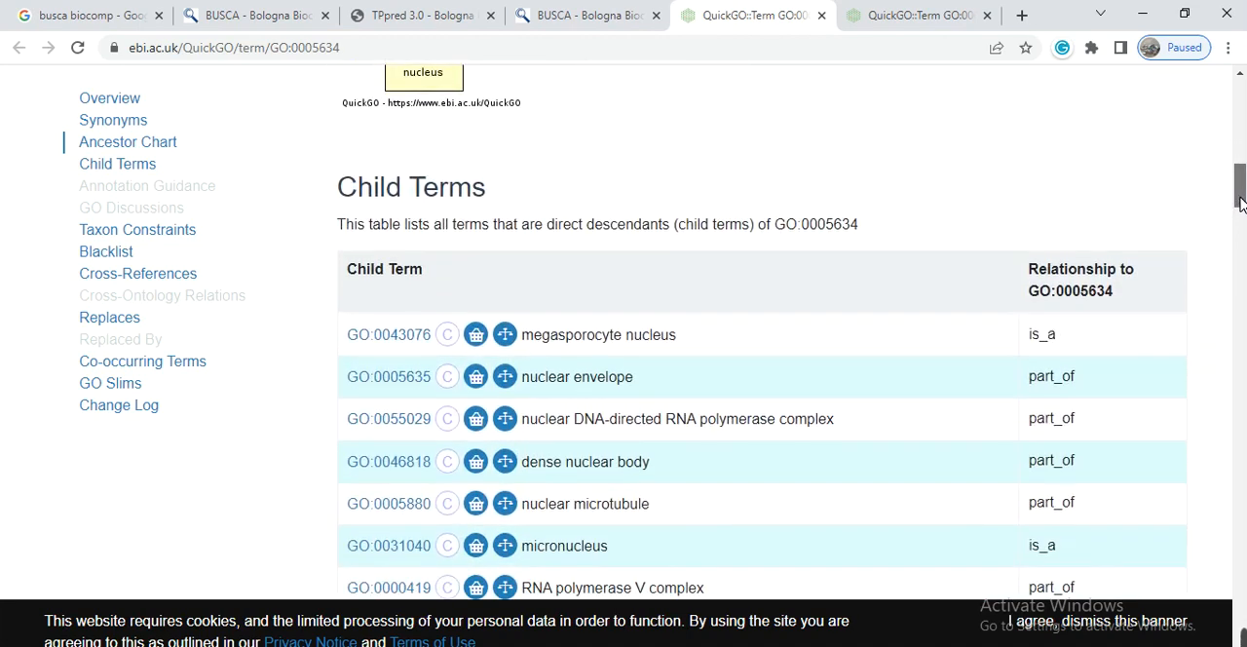
pyautogui.scroll(-3)
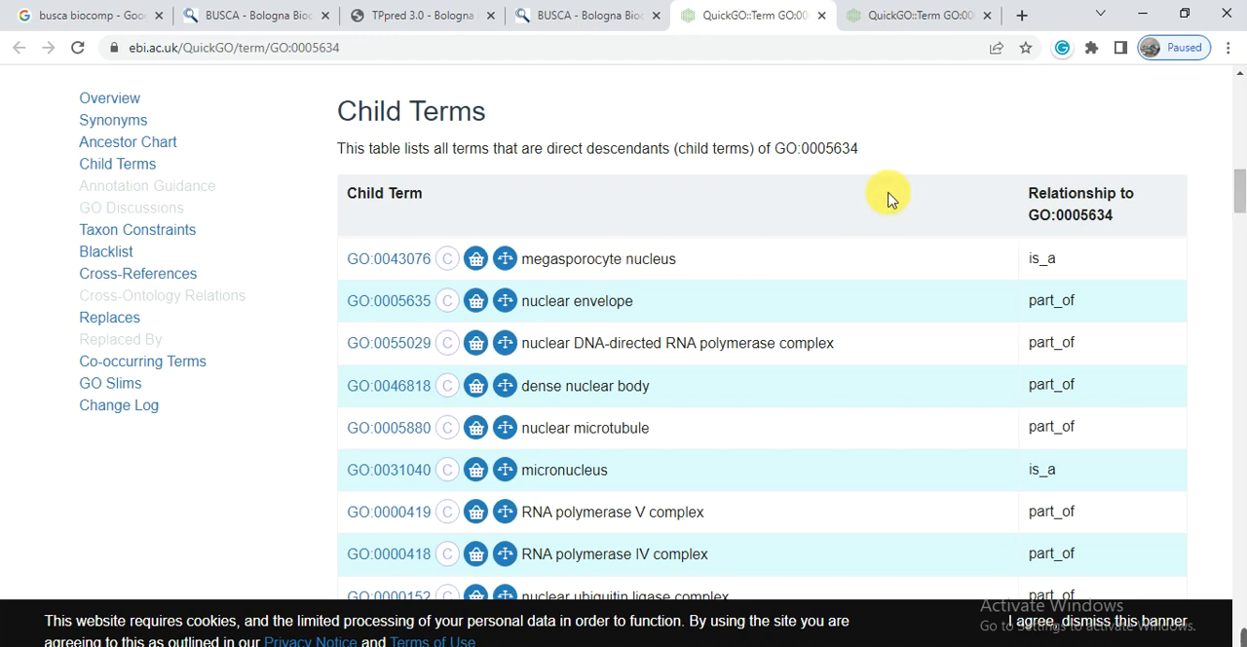
pyautogui.moveTo(912, 191)
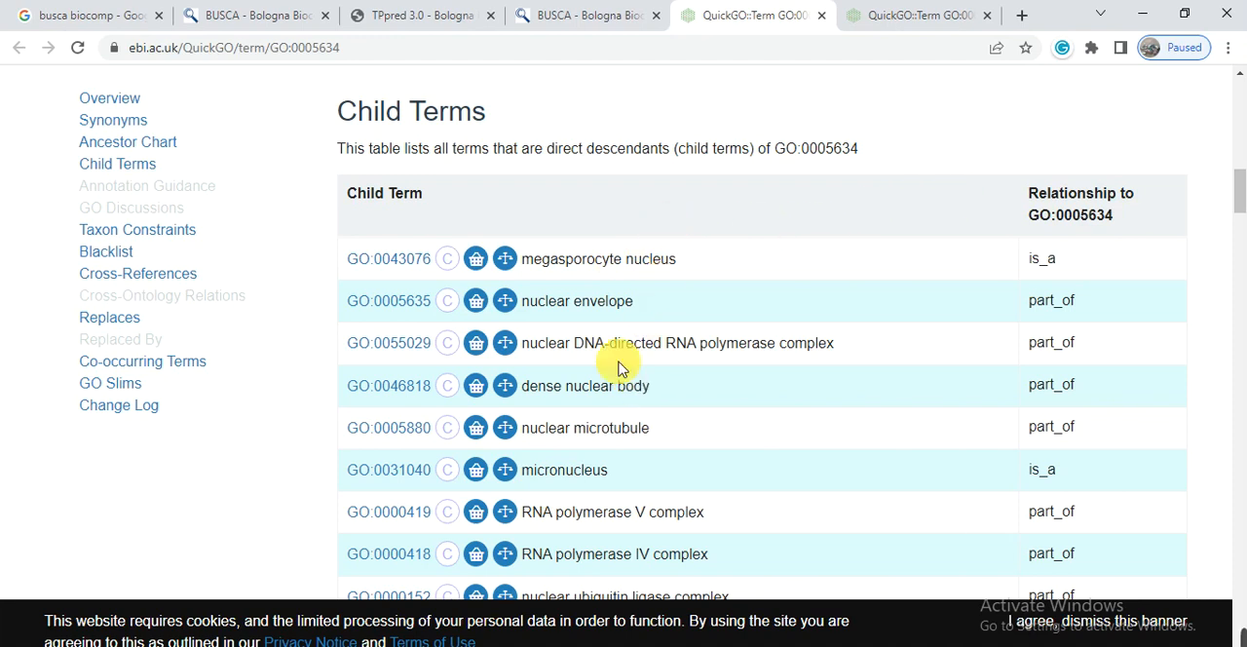
pyautogui.scroll(-3)
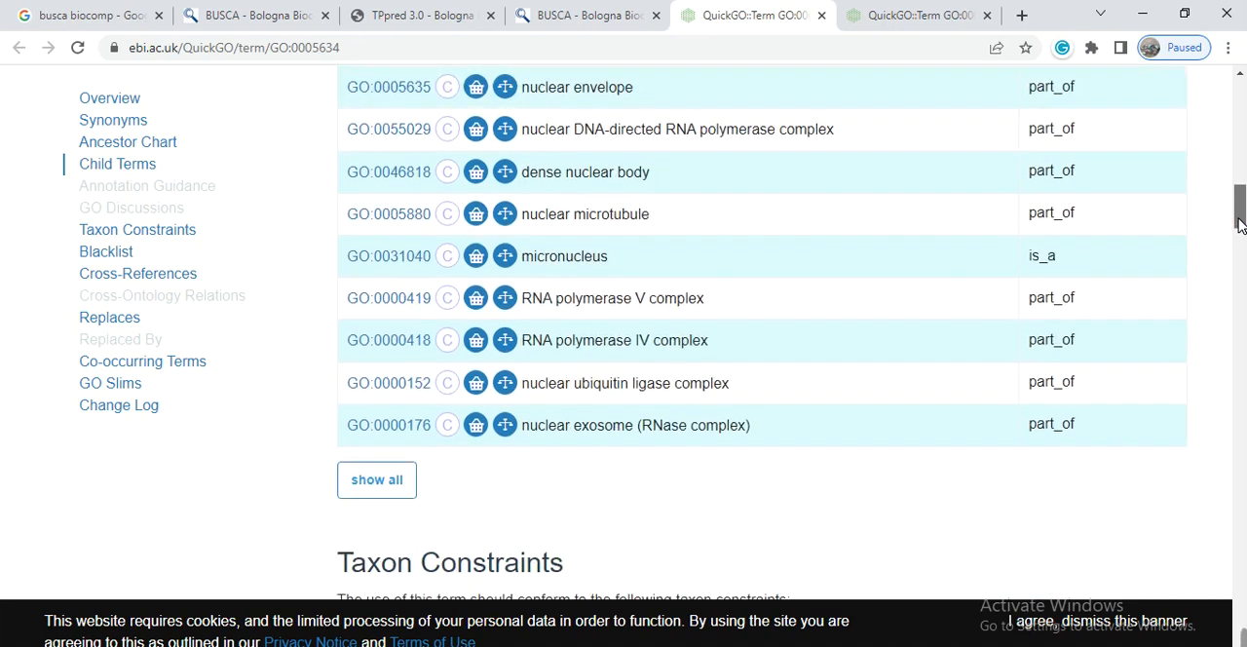
pyautogui.scroll(-3)
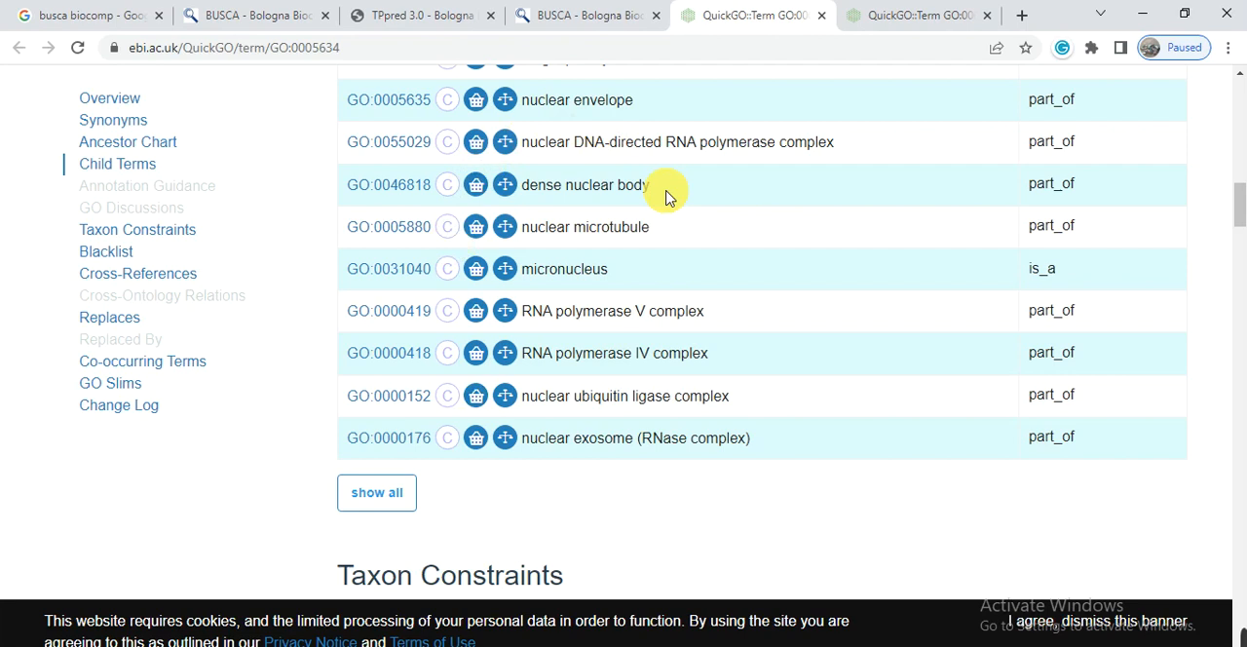
pyautogui.moveTo(1236, 207)
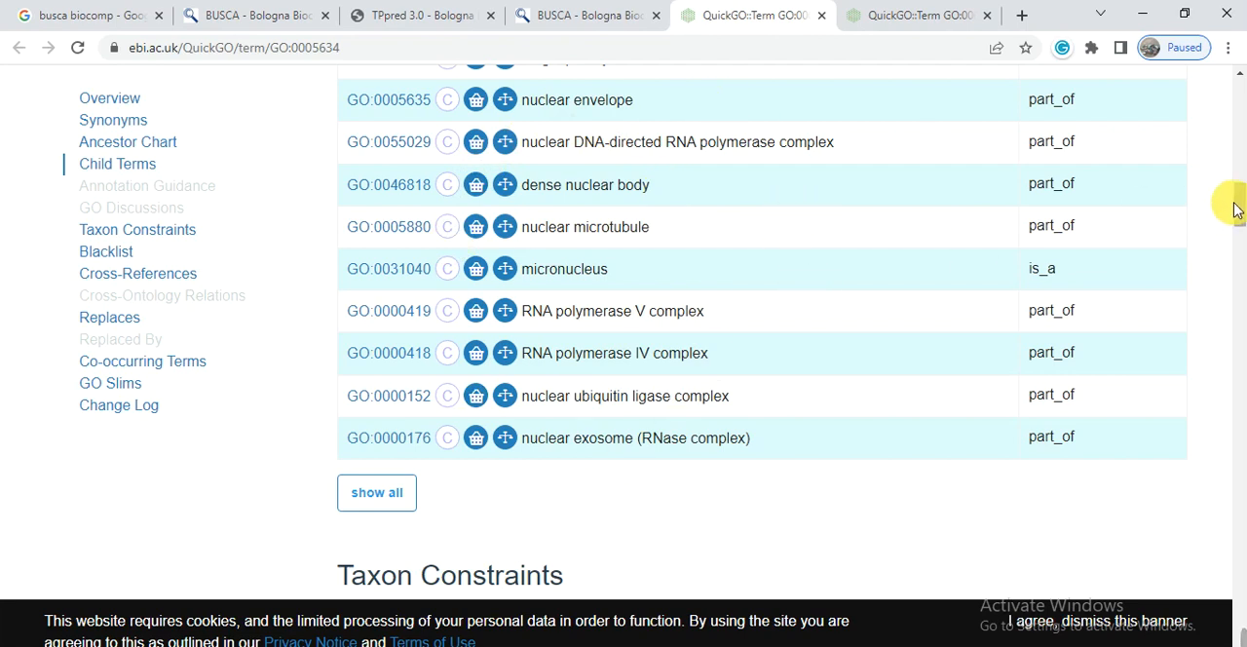
pyautogui.scroll(-3)
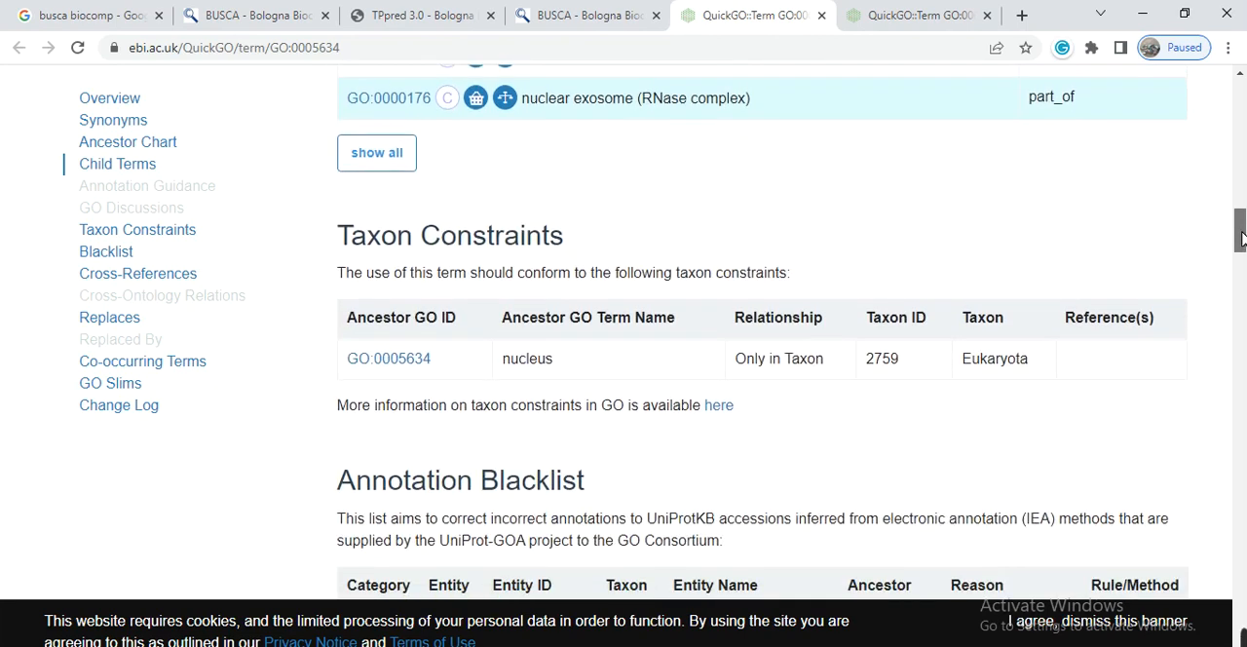
pyautogui.scroll(-3)
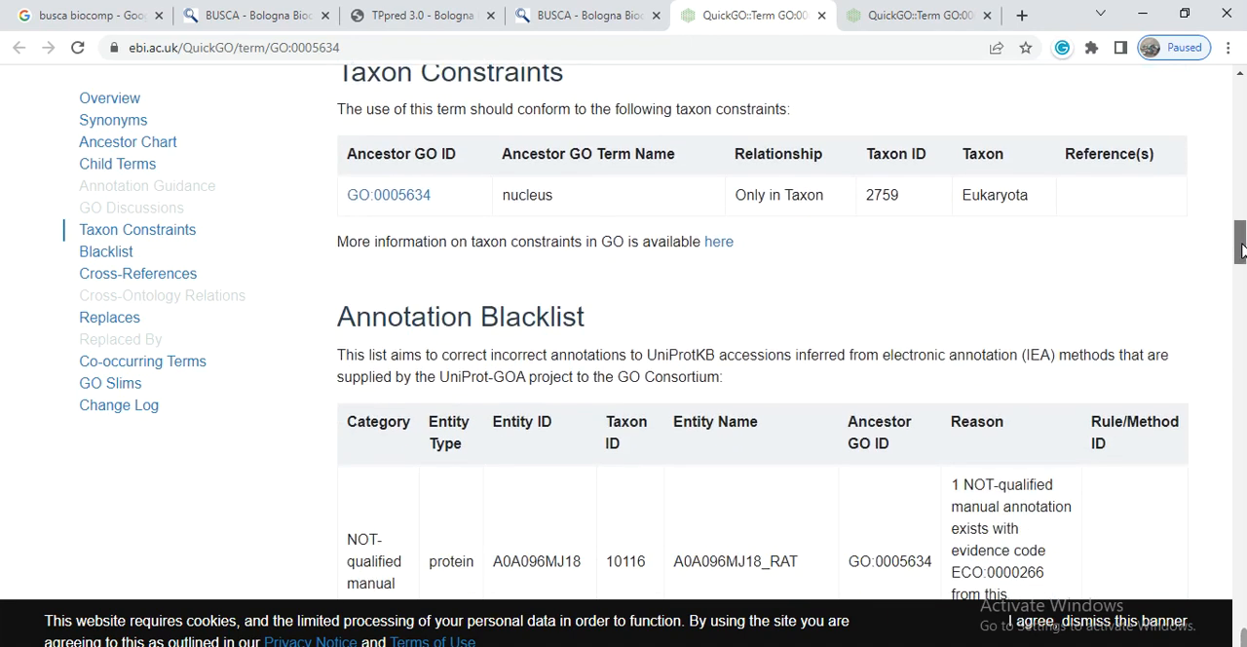
pyautogui.scroll(-3)
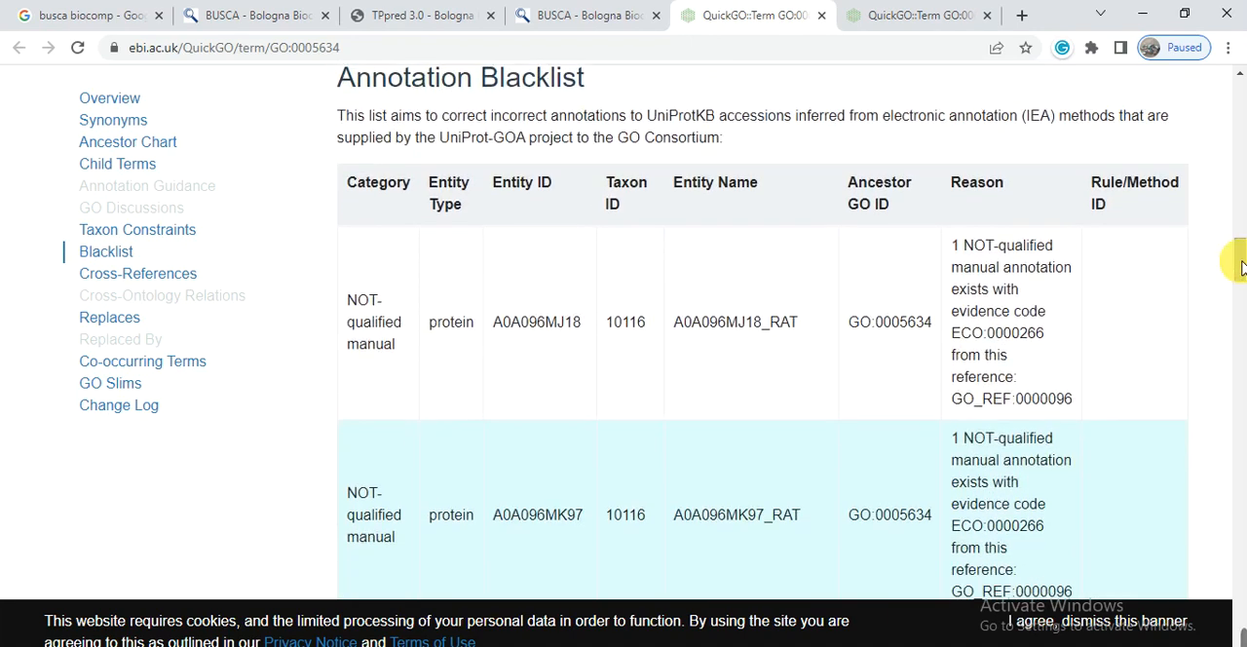
pyautogui.scroll(-3)
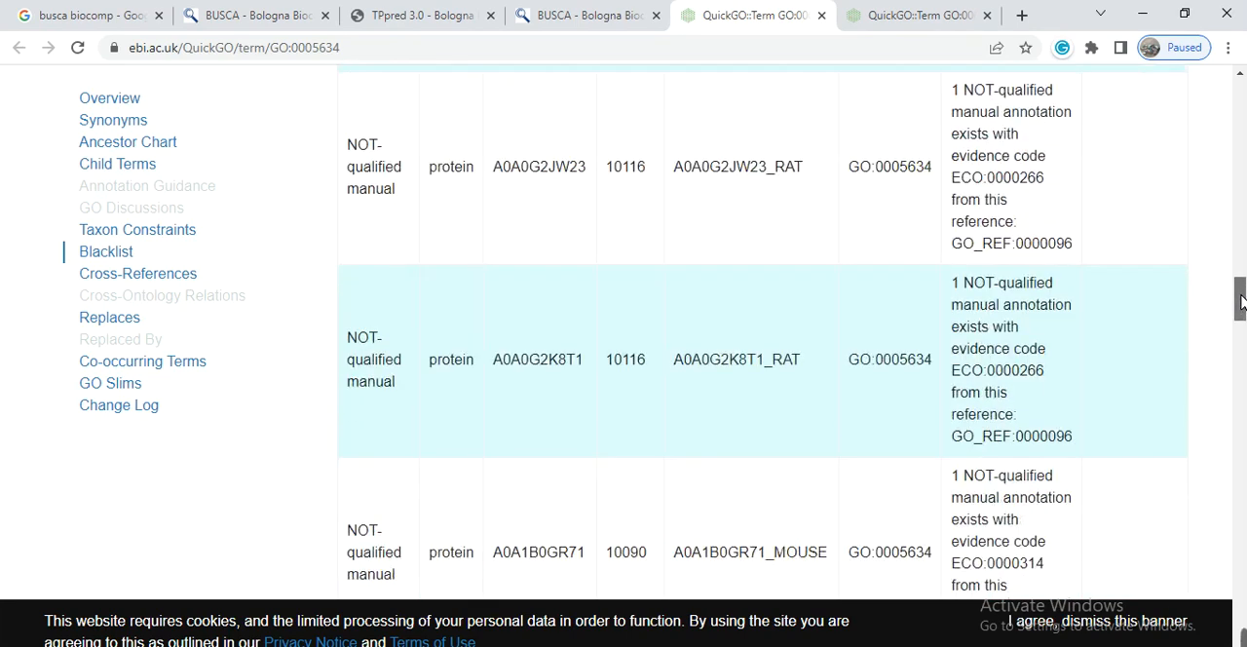
pyautogui.click(584, 16)
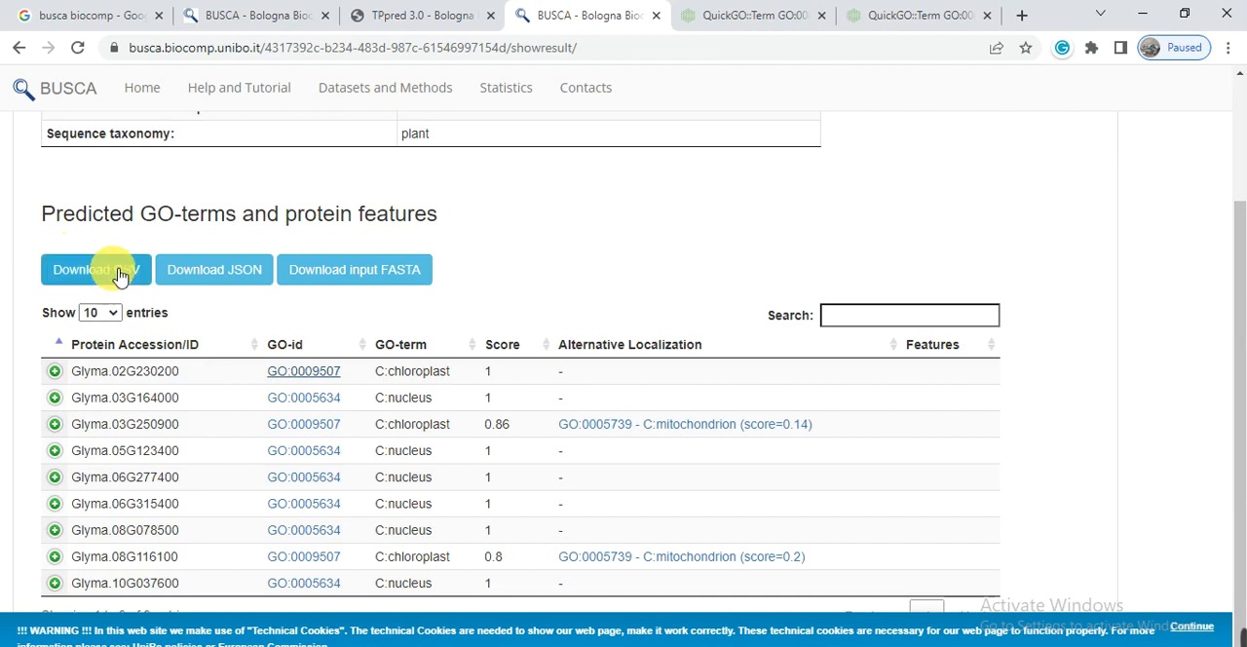
pyautogui.moveTo(662, 265)
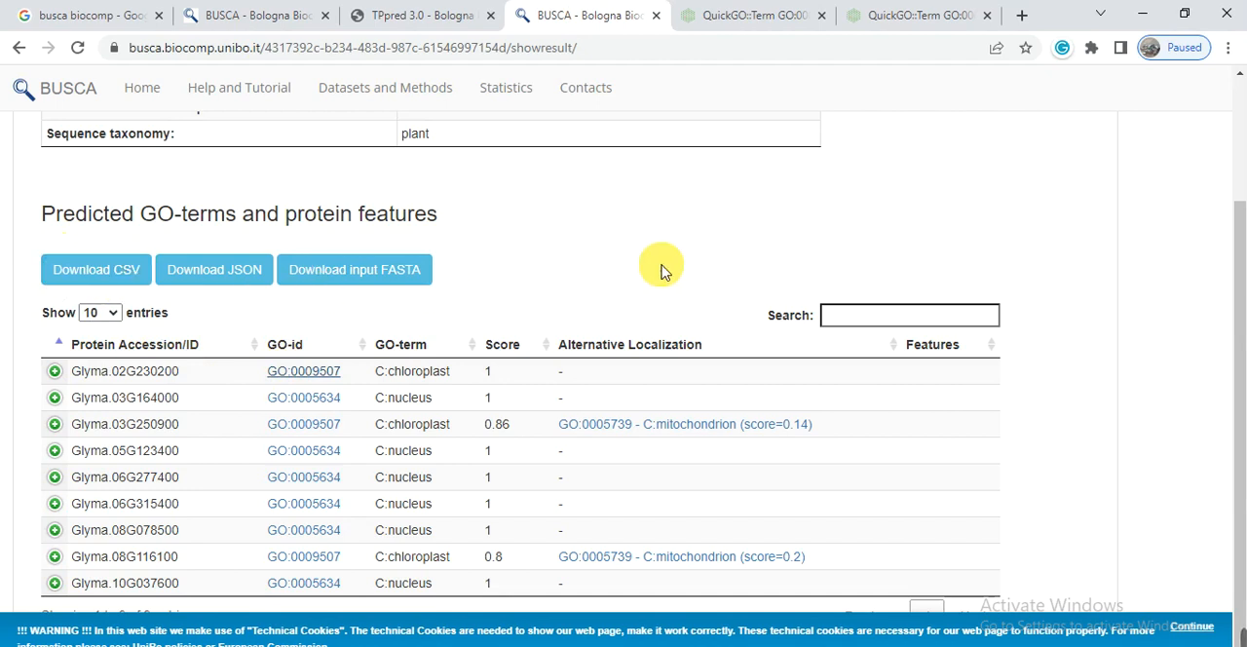